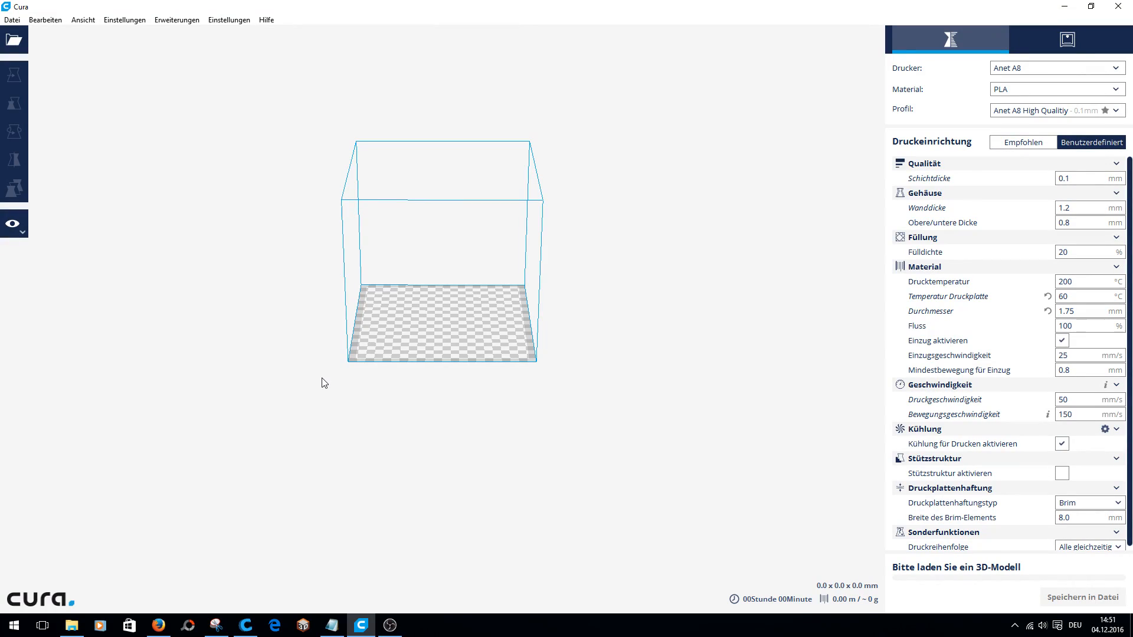
pyautogui.moveTo(302, 20)
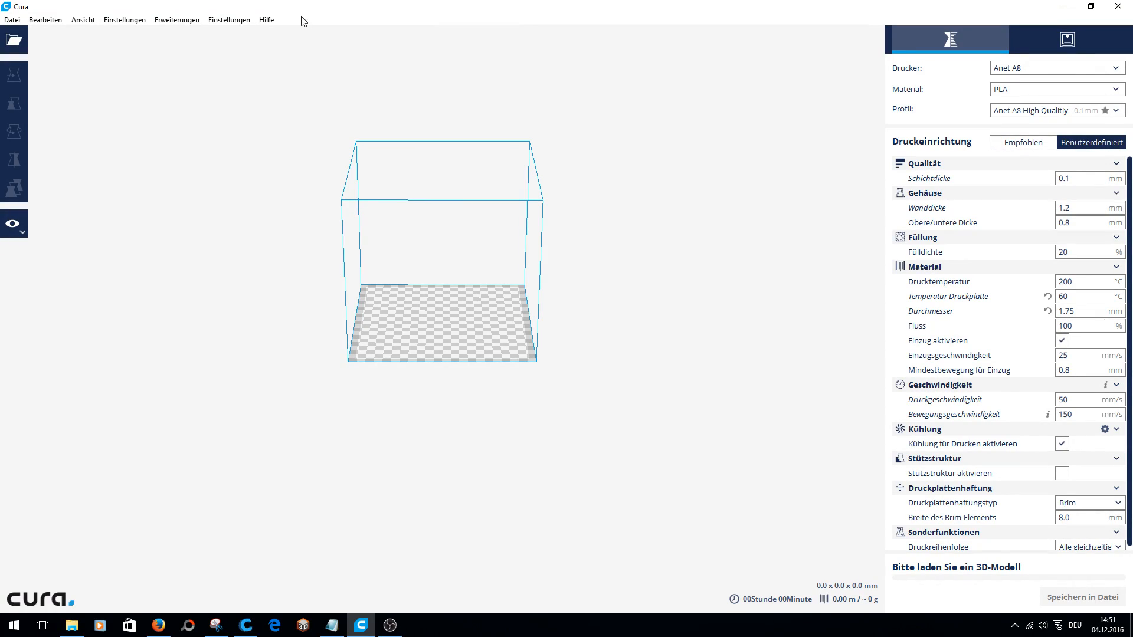
# Check the Cura version information from the help menu and dismiss it
pyautogui.click(267, 20)
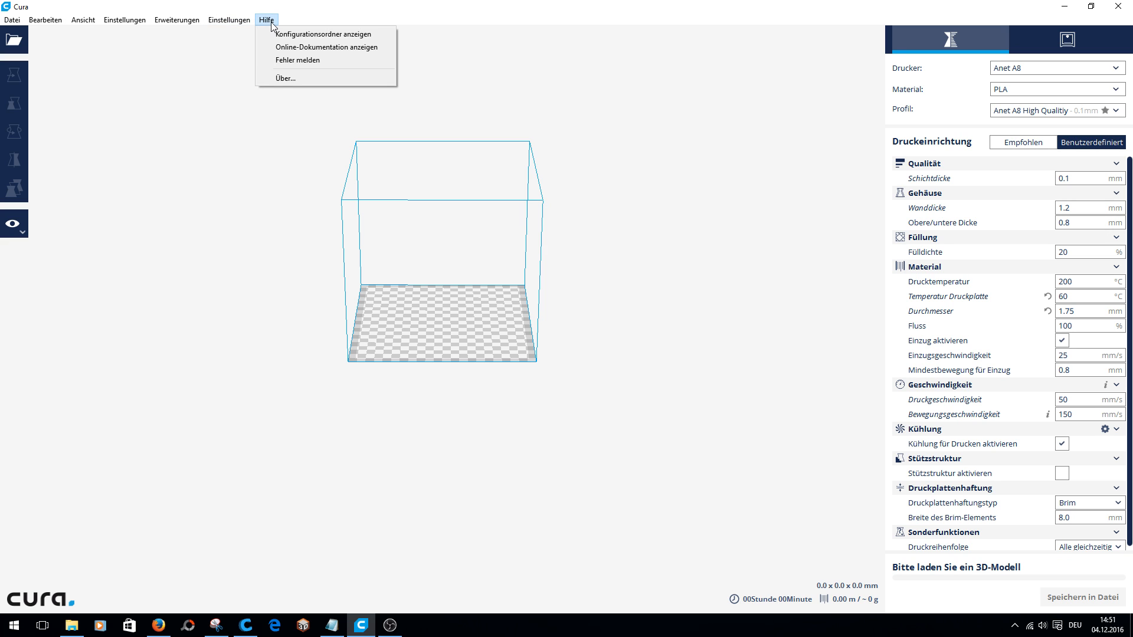
pyautogui.click(285, 78)
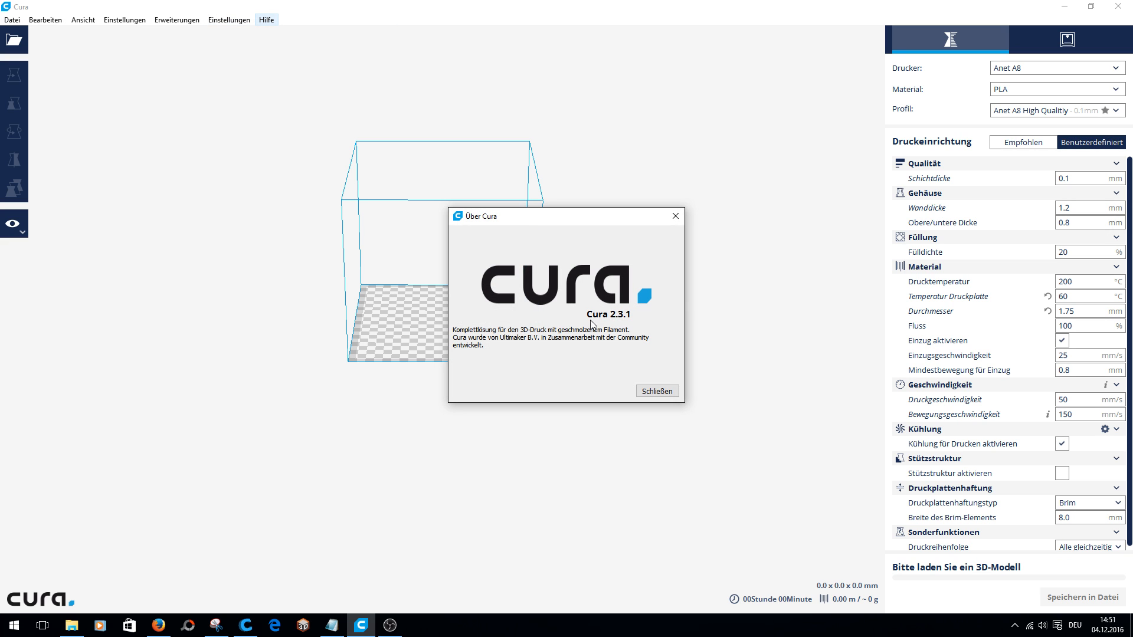
pyautogui.moveTo(642, 369)
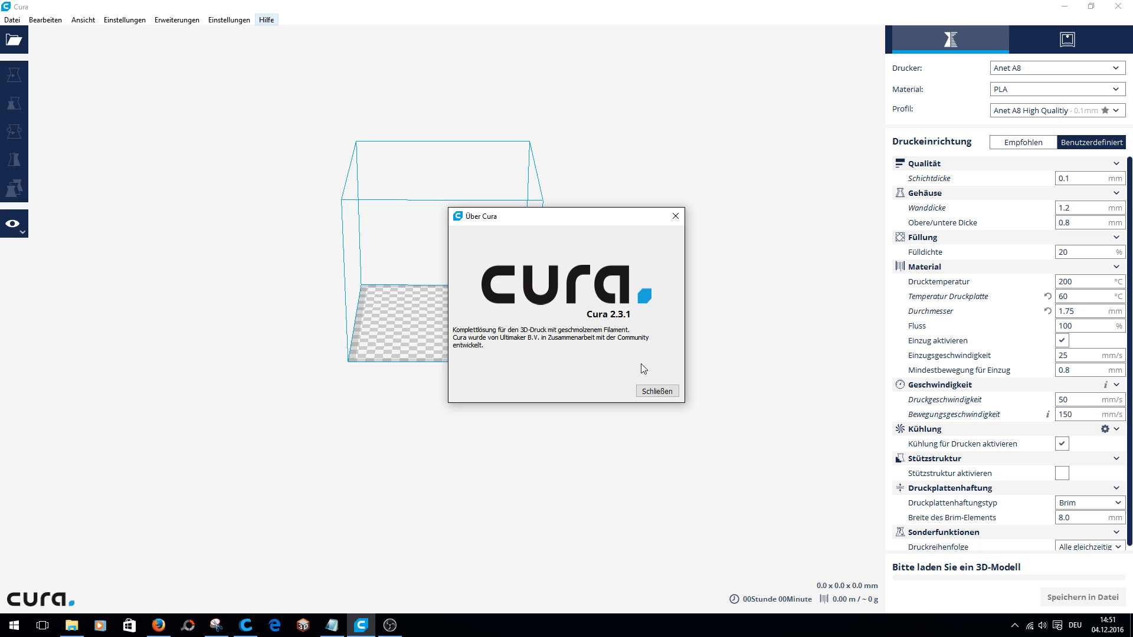
pyautogui.moveTo(655, 391)
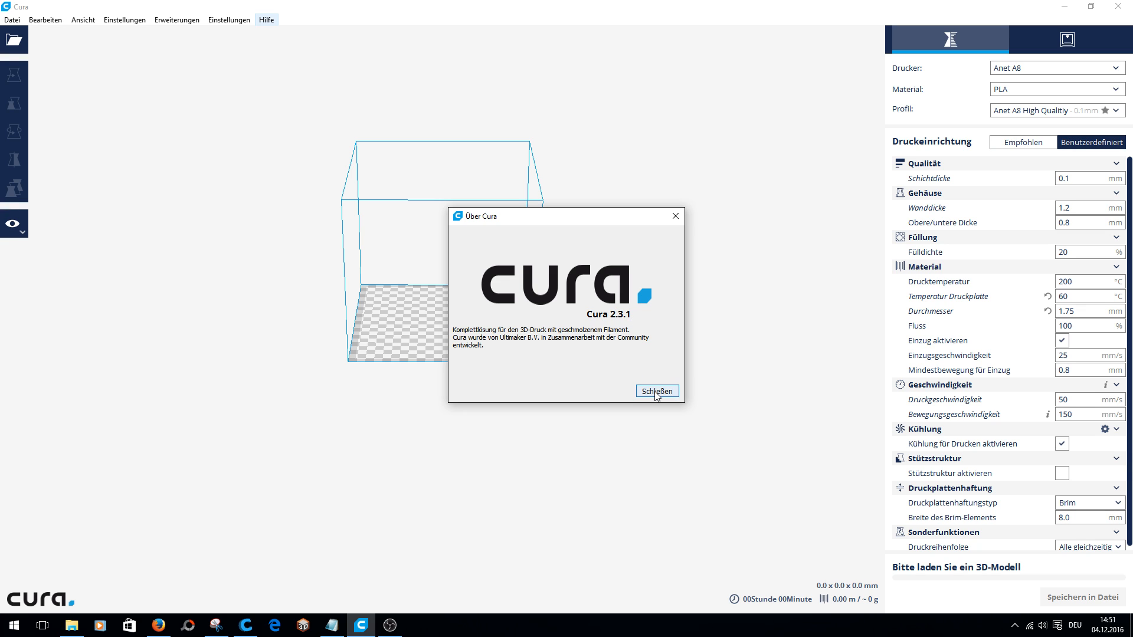
pyautogui.click(656, 390)
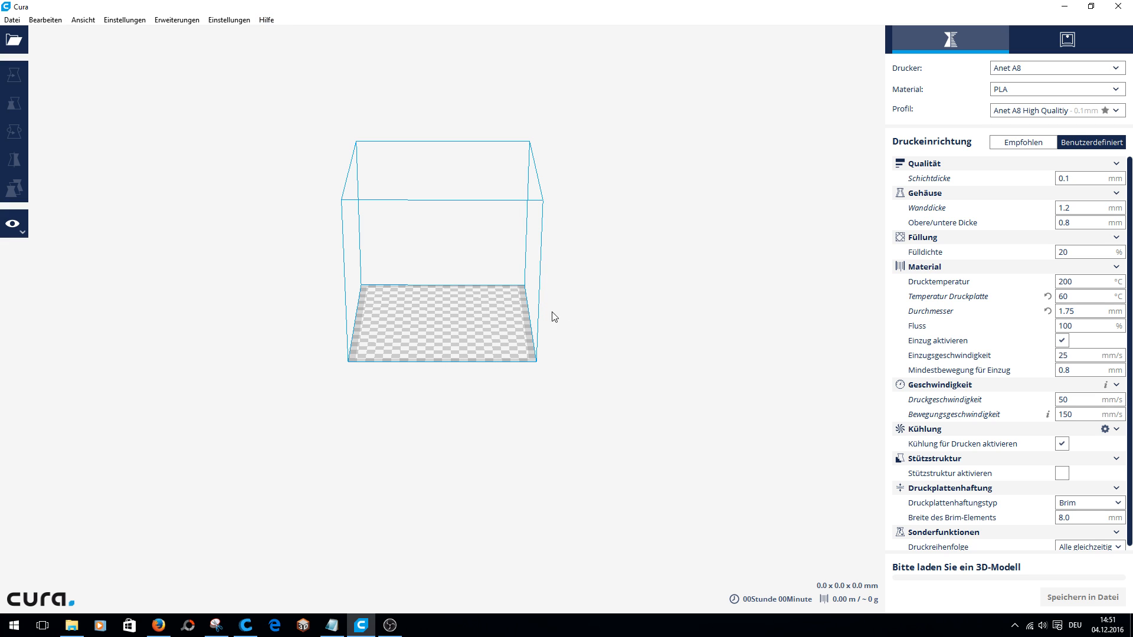
pyautogui.moveTo(124, 20)
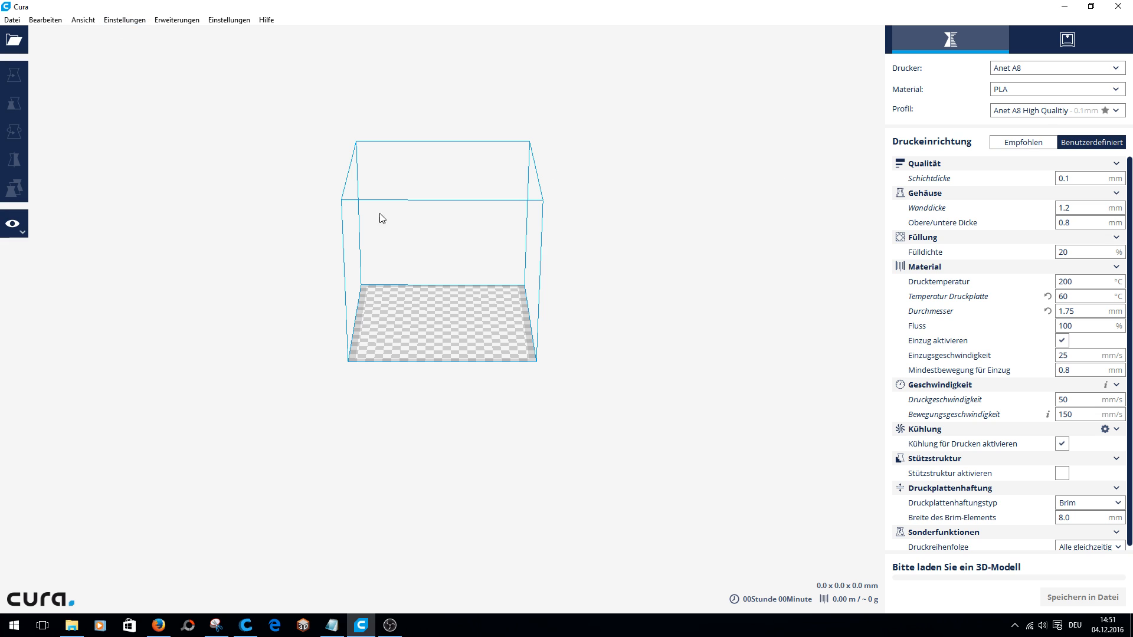
pyautogui.moveTo(433, 273)
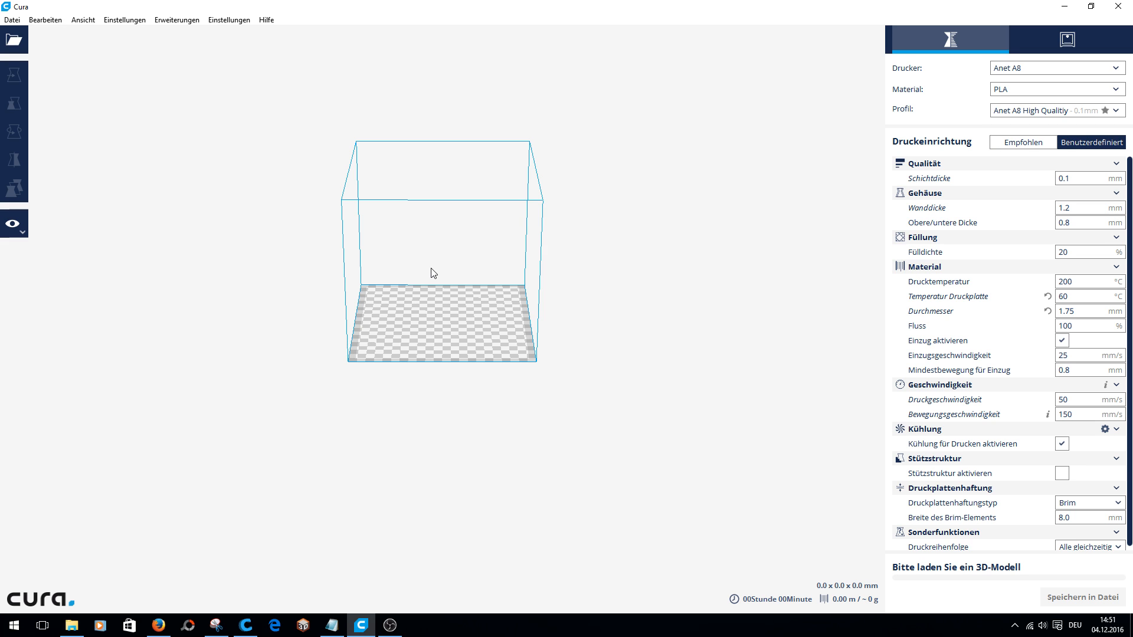
pyautogui.moveTo(124, 20)
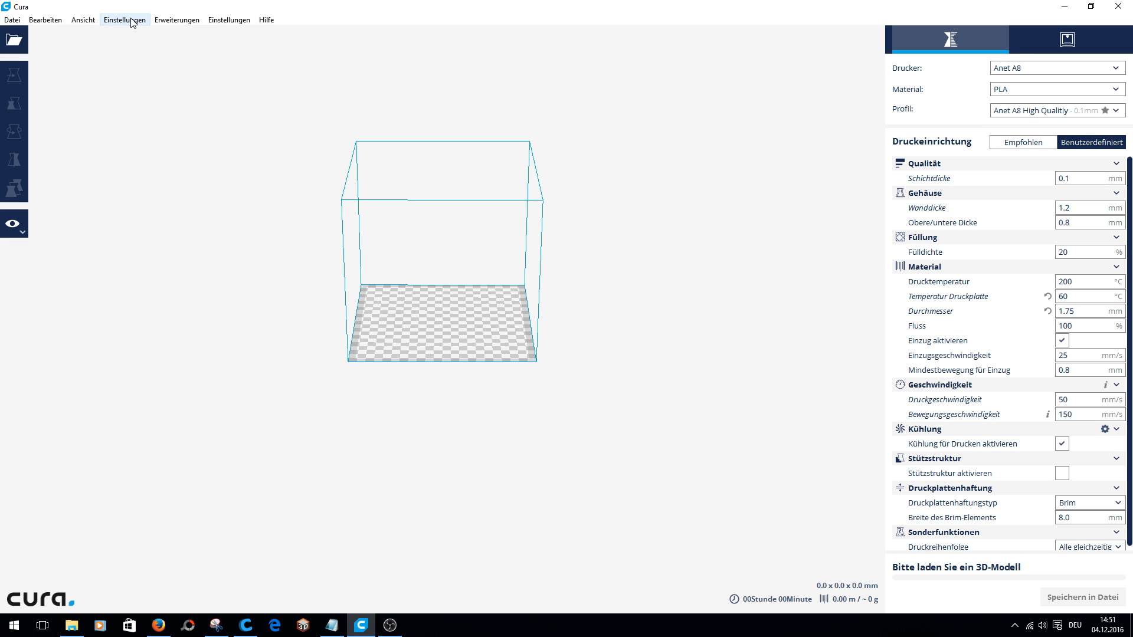
# Add a new Custom FDM printer from the Custom category via Drucker hinzufügen
pyautogui.click(124, 20)
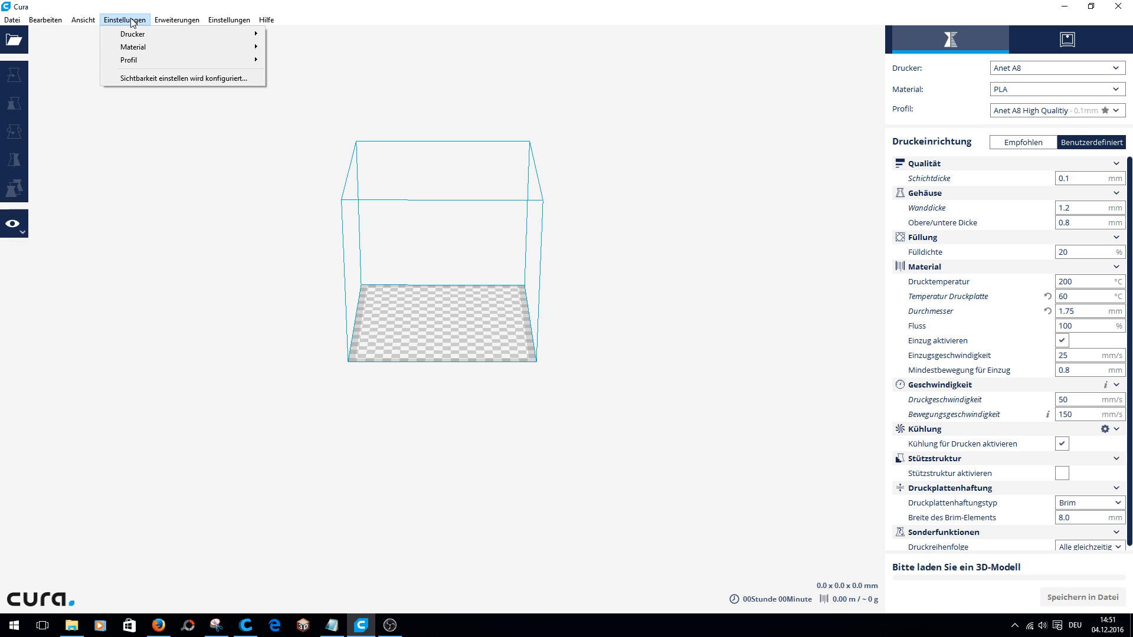
pyautogui.moveTo(270, 34)
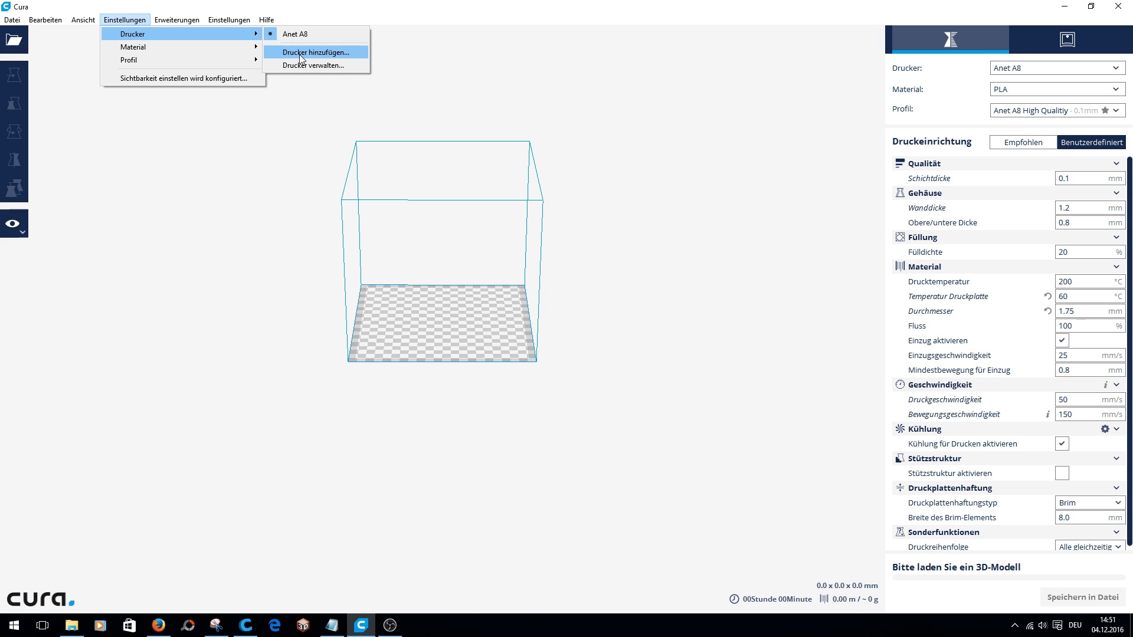
pyautogui.click(314, 51)
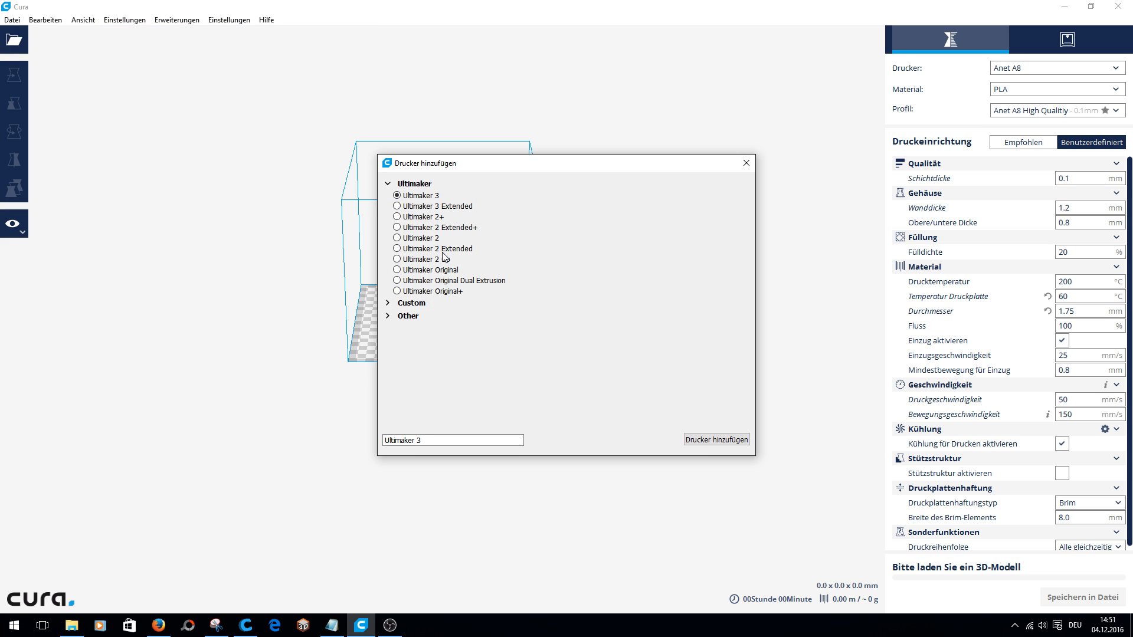
pyautogui.click(388, 183)
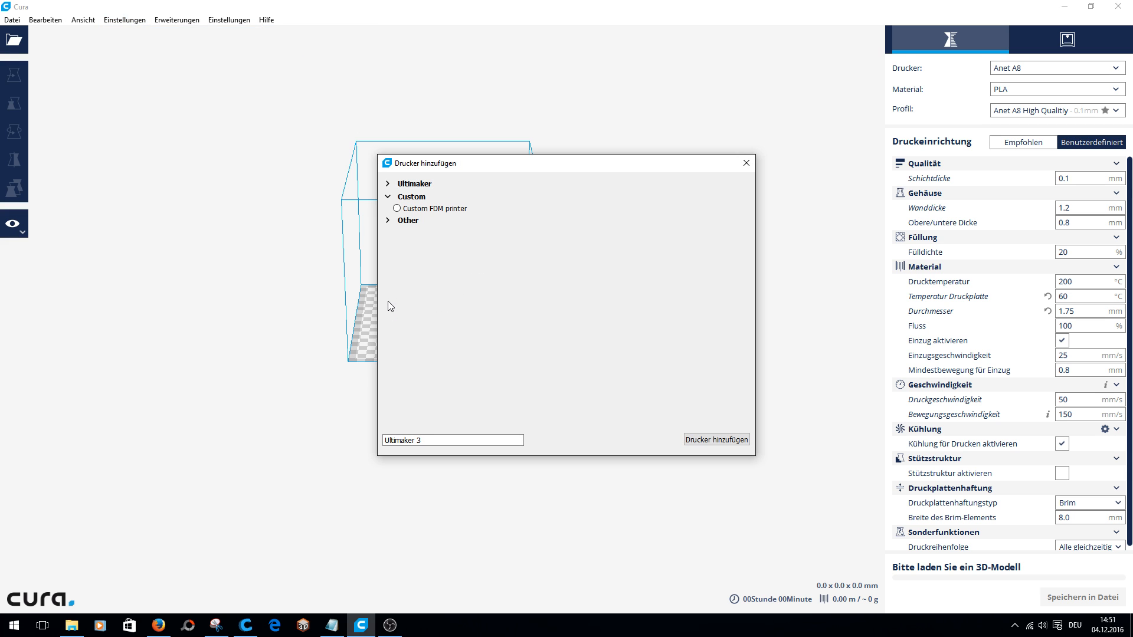
pyautogui.click(396, 208)
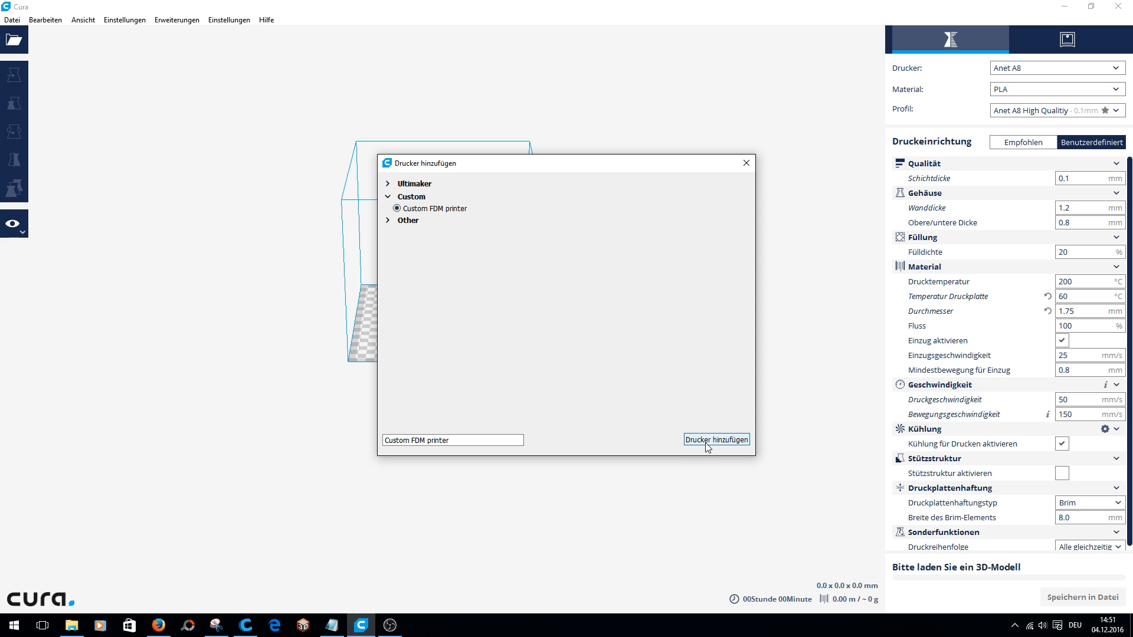
pyautogui.click(717, 439)
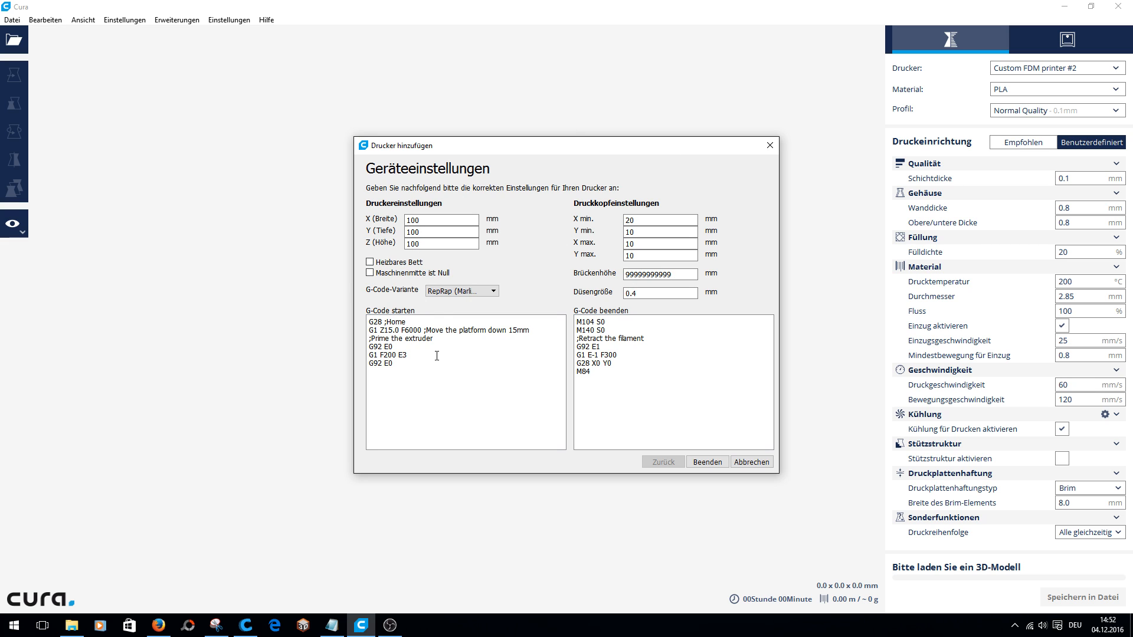
# Enter X 220, Y 220, Z 200 mm in Geräteeinstellungen and tick Heizbares Bett
pyautogui.click(440, 220)
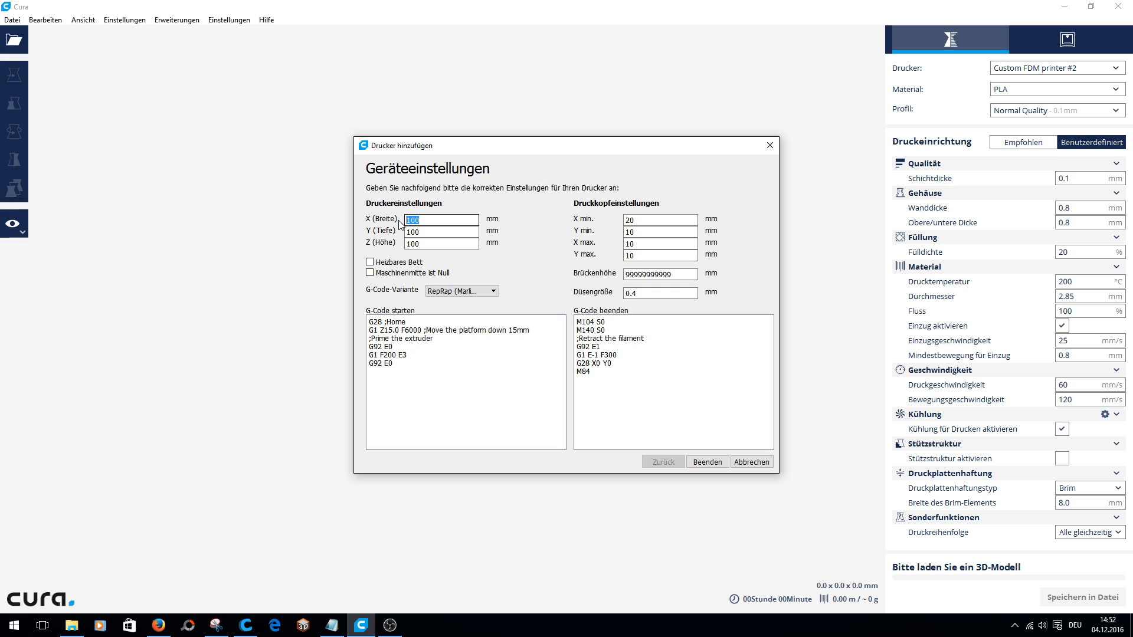
pyautogui.write('220')
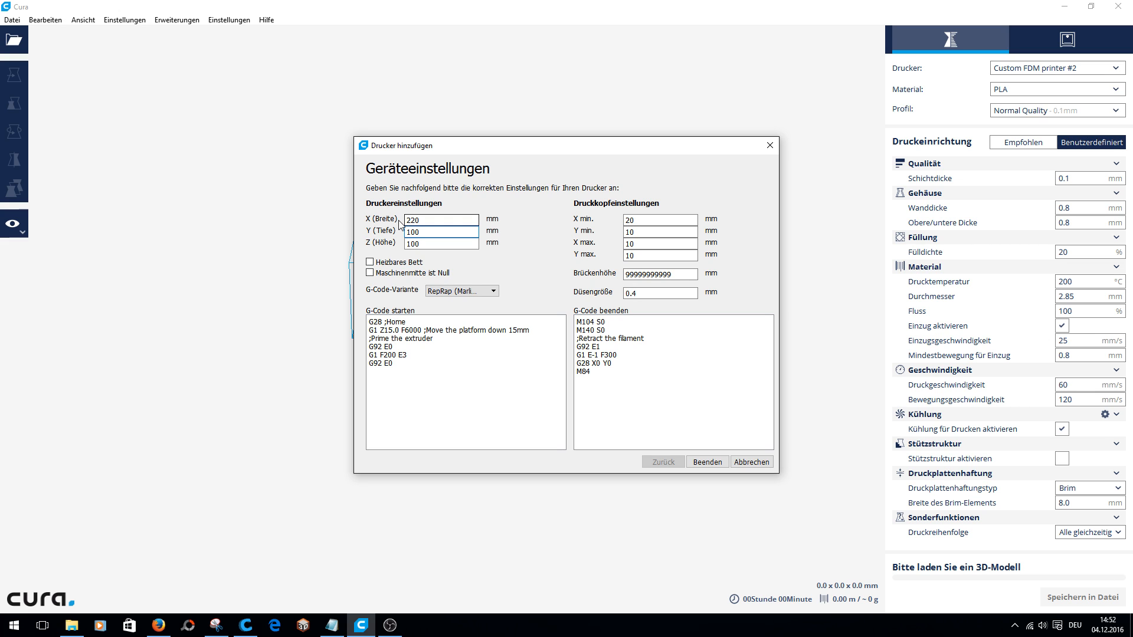
pyautogui.write('2')
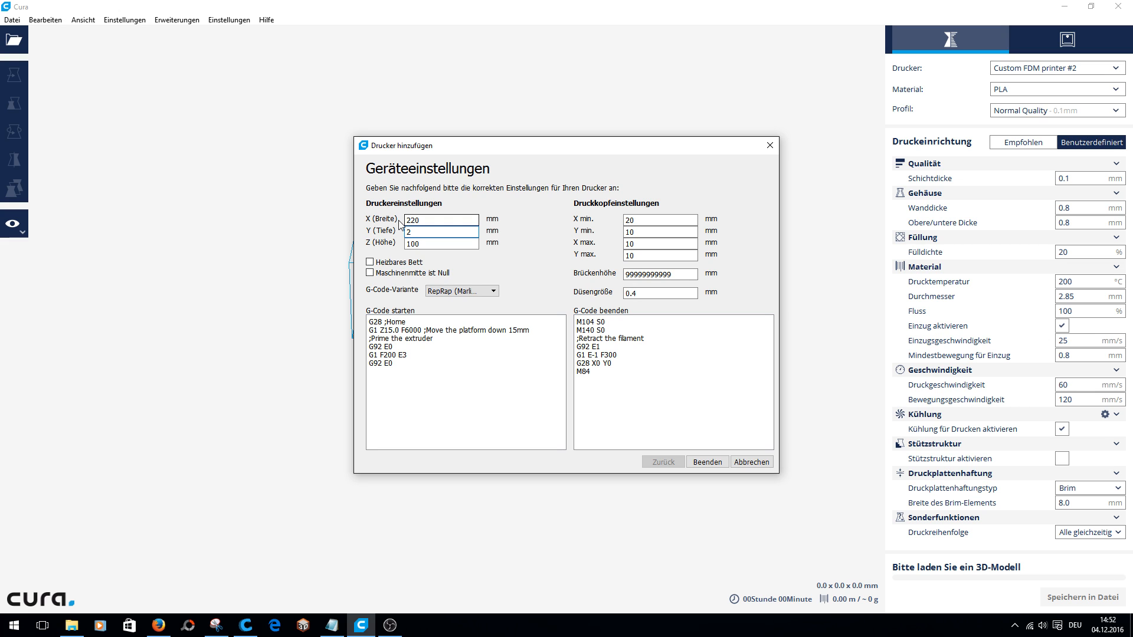
pyautogui.write('220')
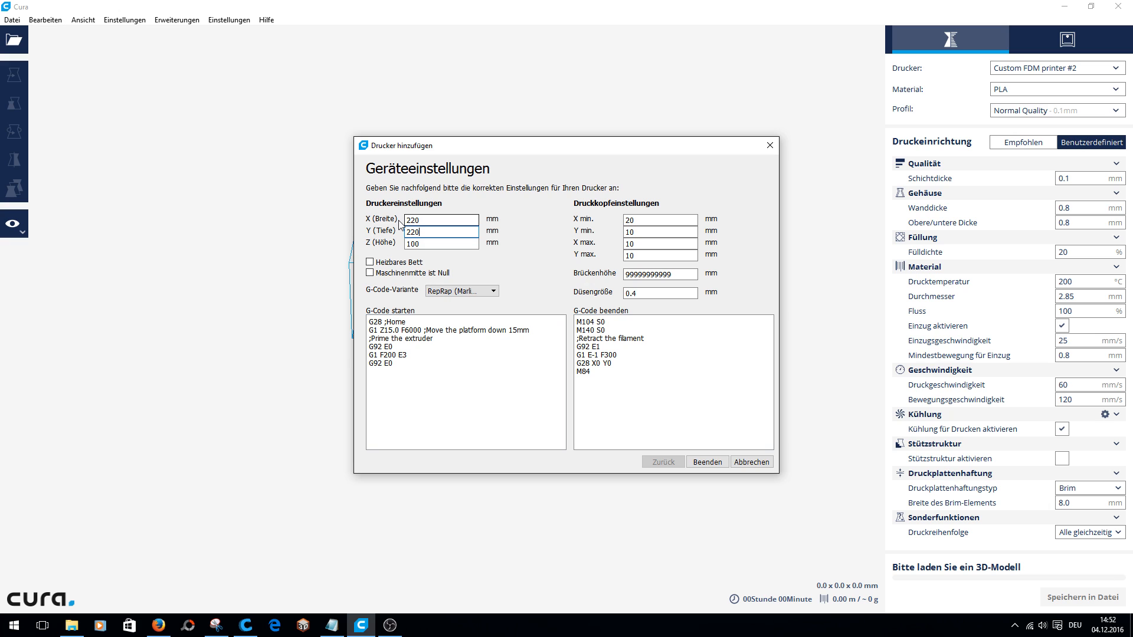
pyautogui.click(441, 243)
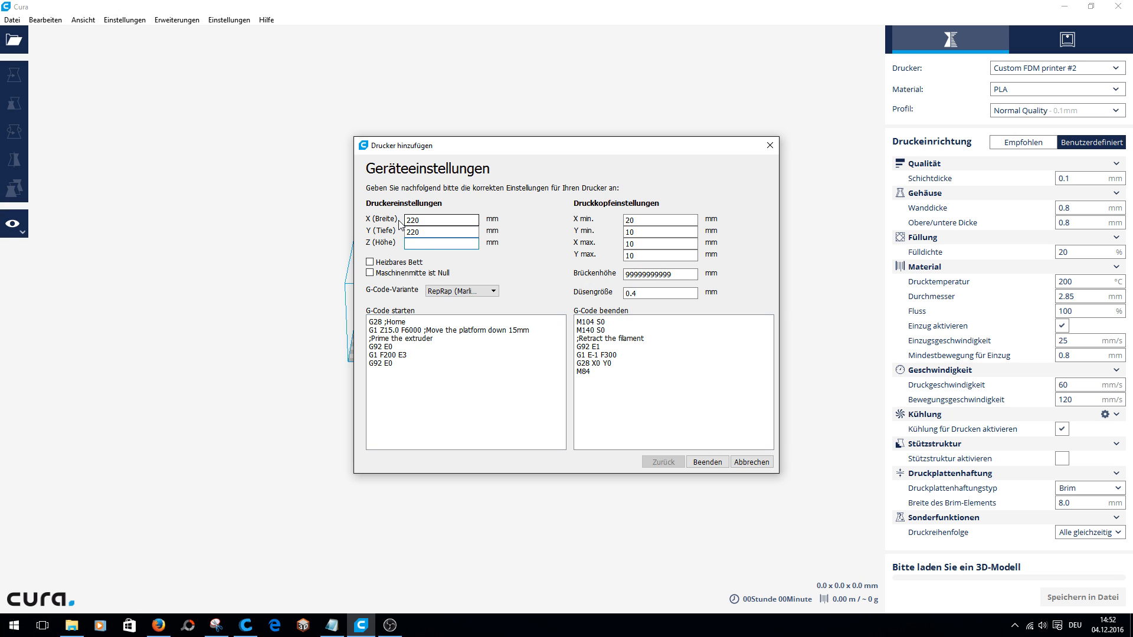
pyautogui.write('200')
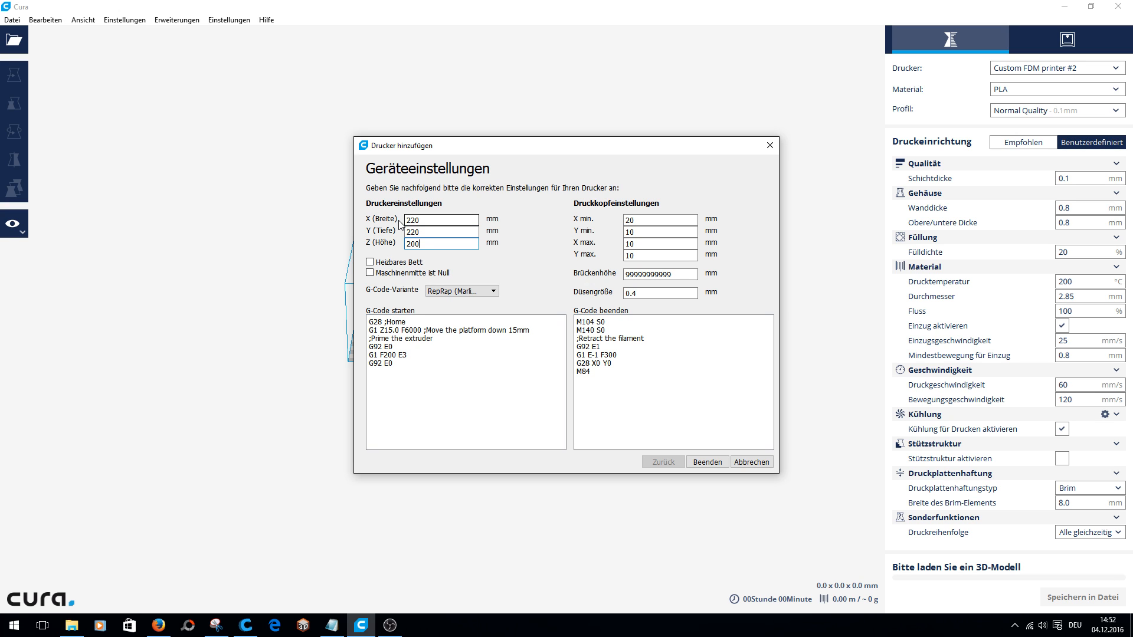
pyautogui.click(370, 262)
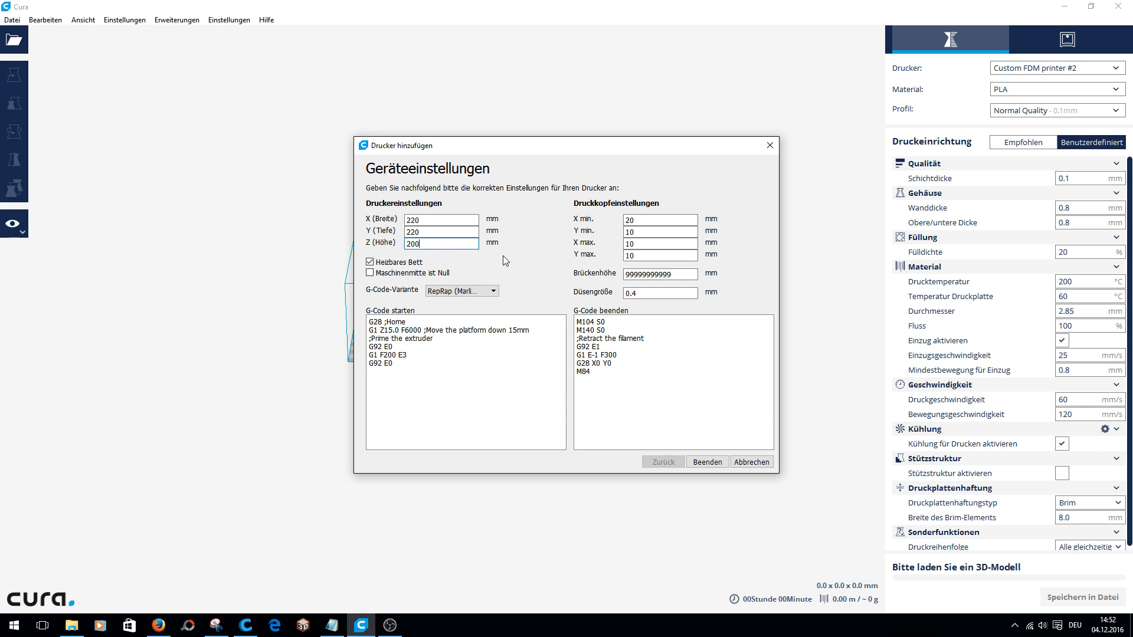
pyautogui.moveTo(586, 204)
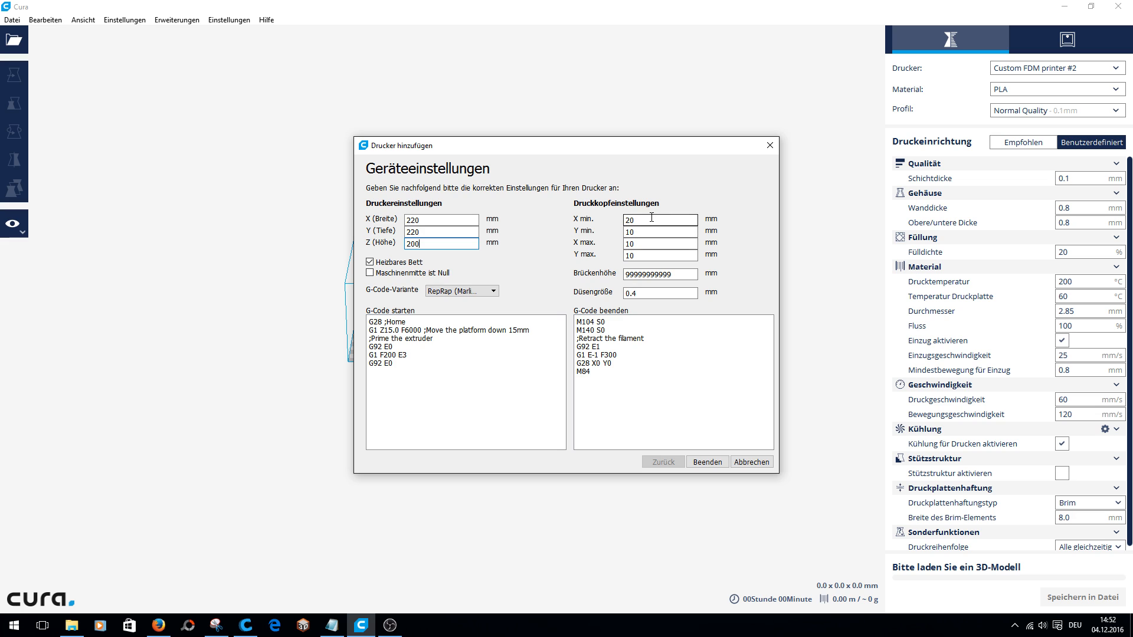
# Zero the printhead X/Y min/max offsets and bridge height, and replace the start and end G-code
pyautogui.click(658, 219)
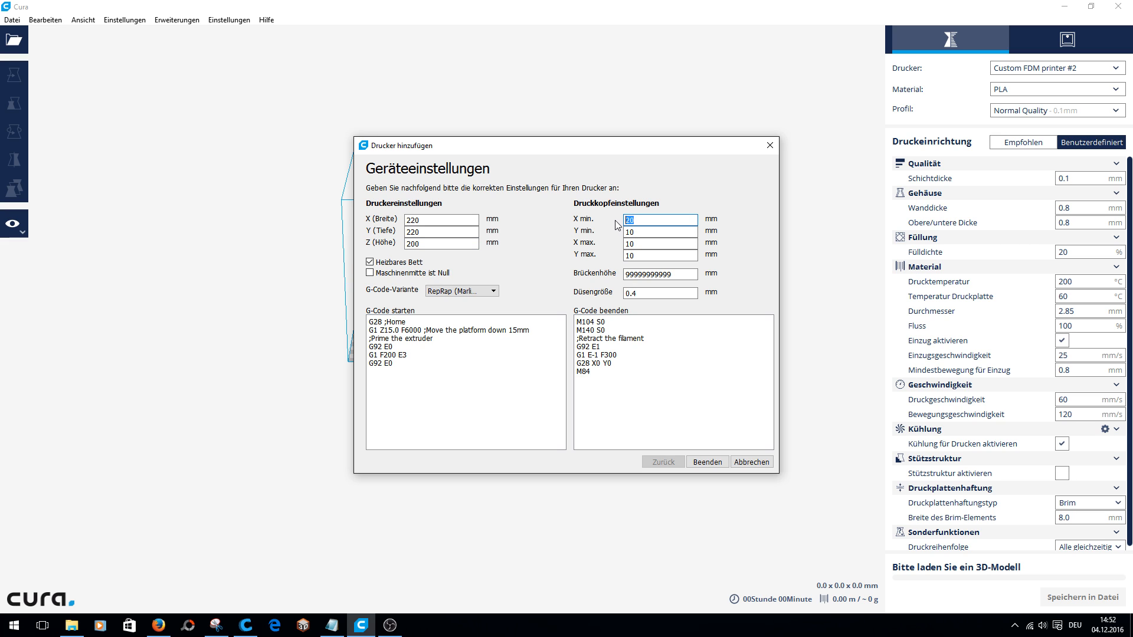
pyautogui.click(658, 273)
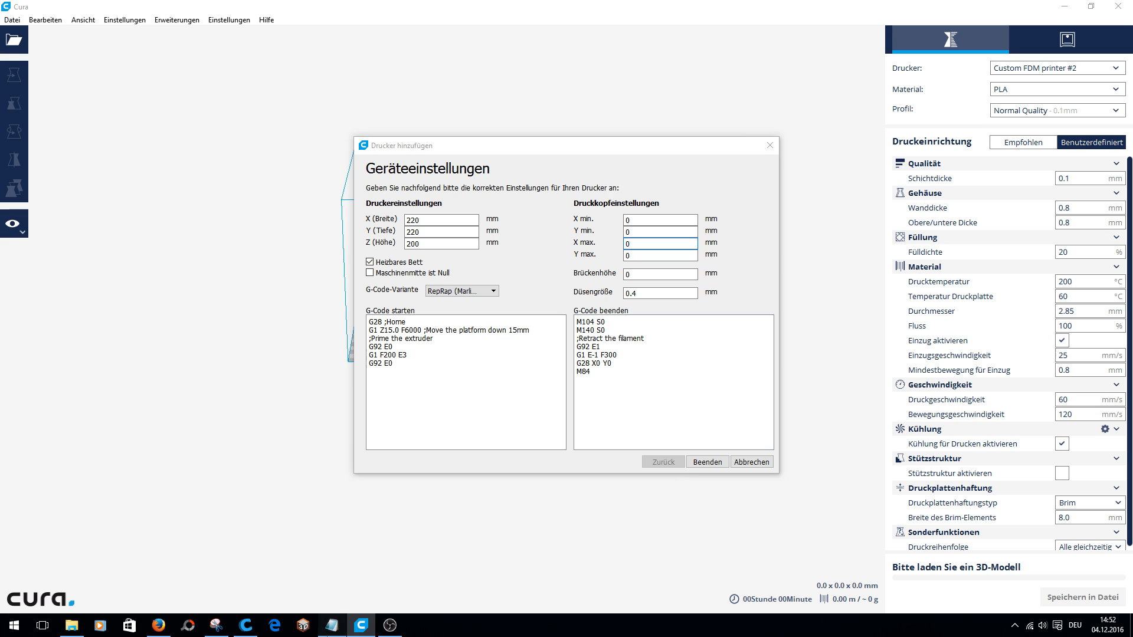
pyautogui.click(332, 626)
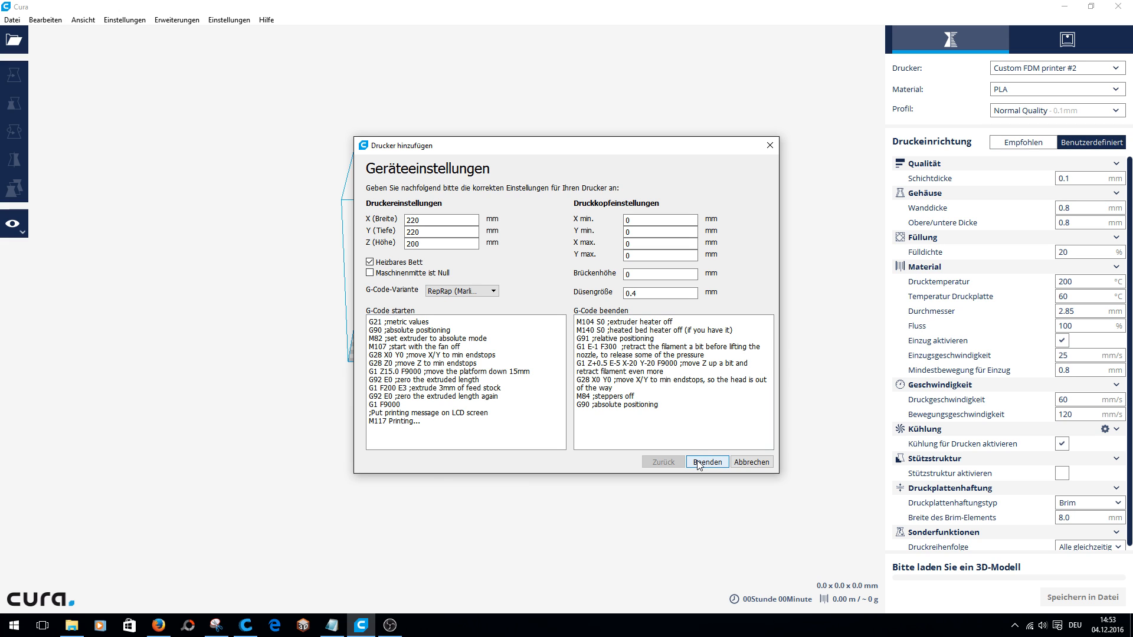
# Finish the new printer setup and open Drucker verwalten from the printer dropdown
pyautogui.click(707, 462)
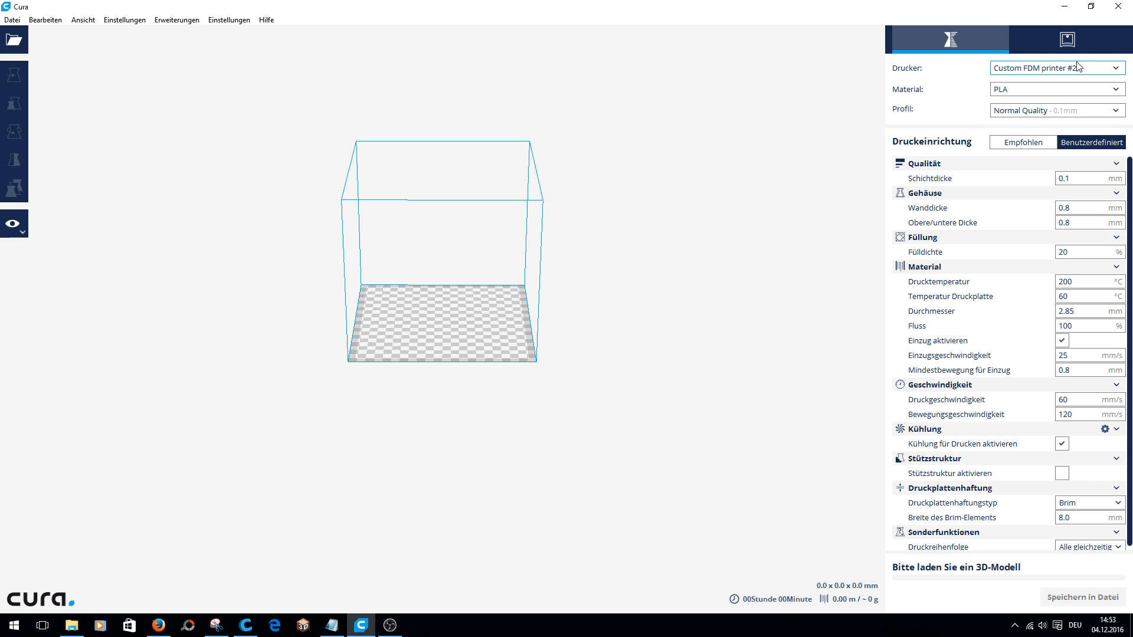
pyautogui.moveTo(1066, 72)
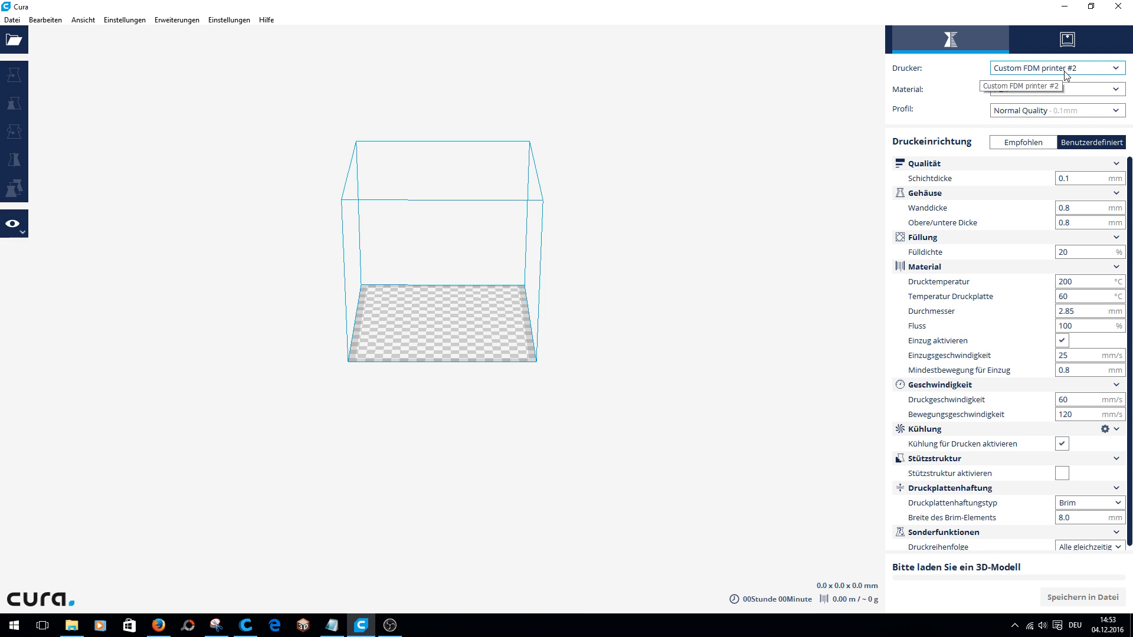
pyautogui.click(1055, 67)
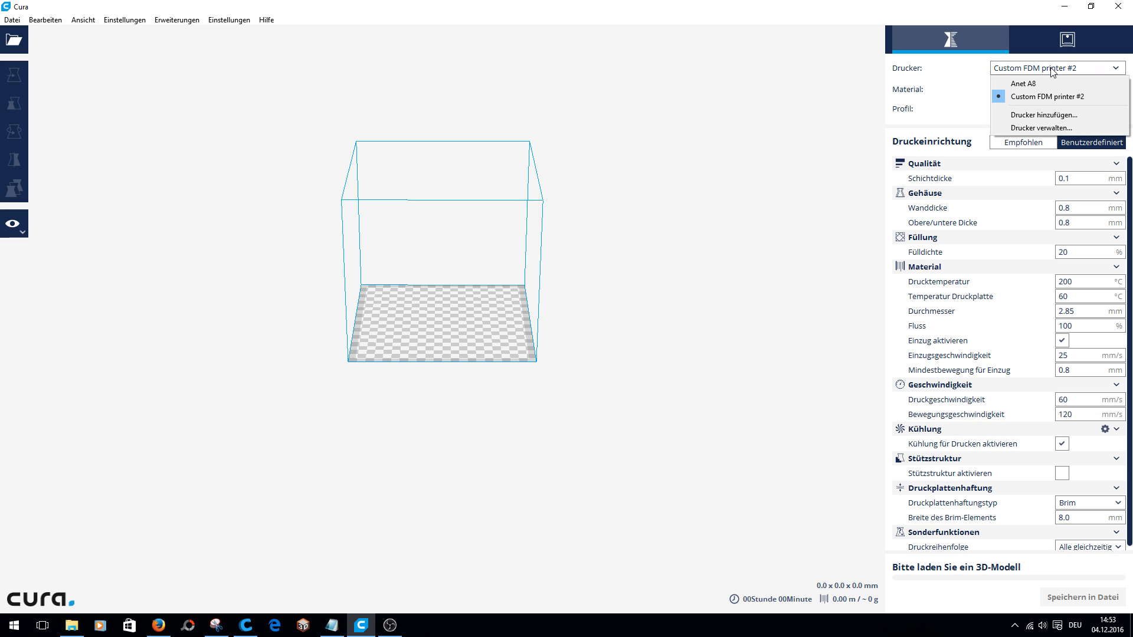
pyautogui.moveTo(1047, 95)
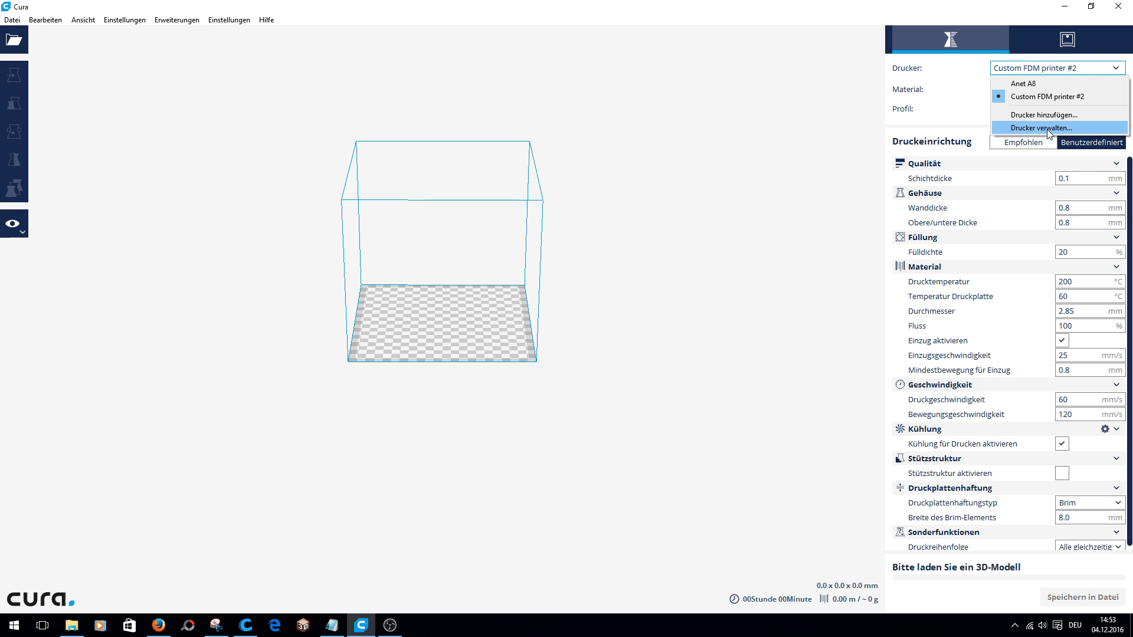
pyautogui.click(1036, 128)
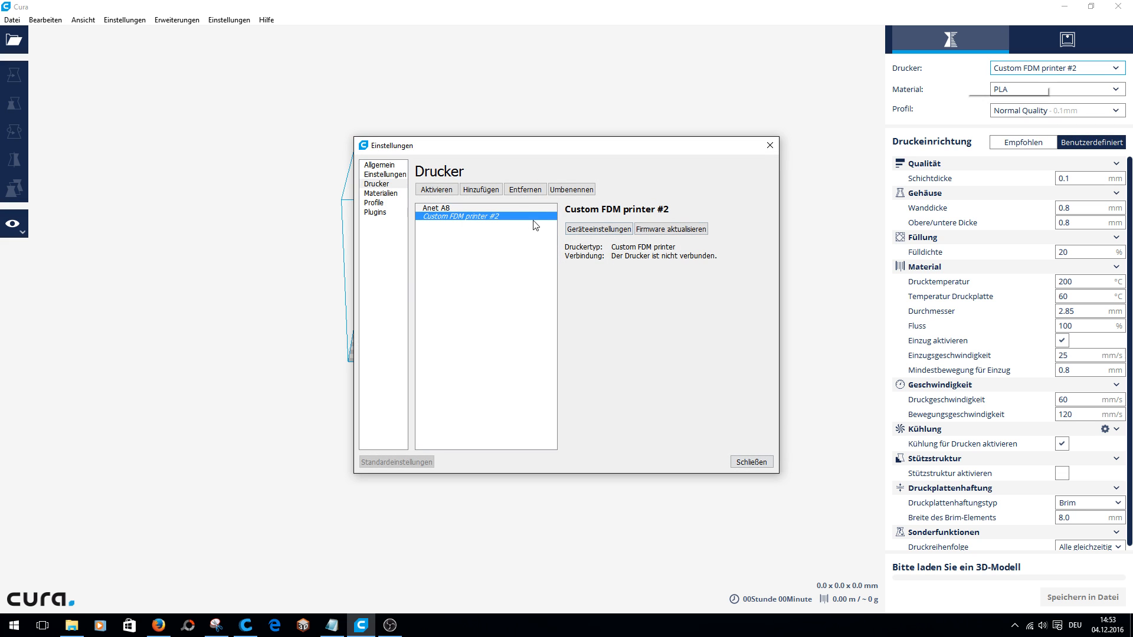
# Remove Custom FDM printer #2, leaving Anet A8 active, and close the printer preferences
pyautogui.click(571, 189)
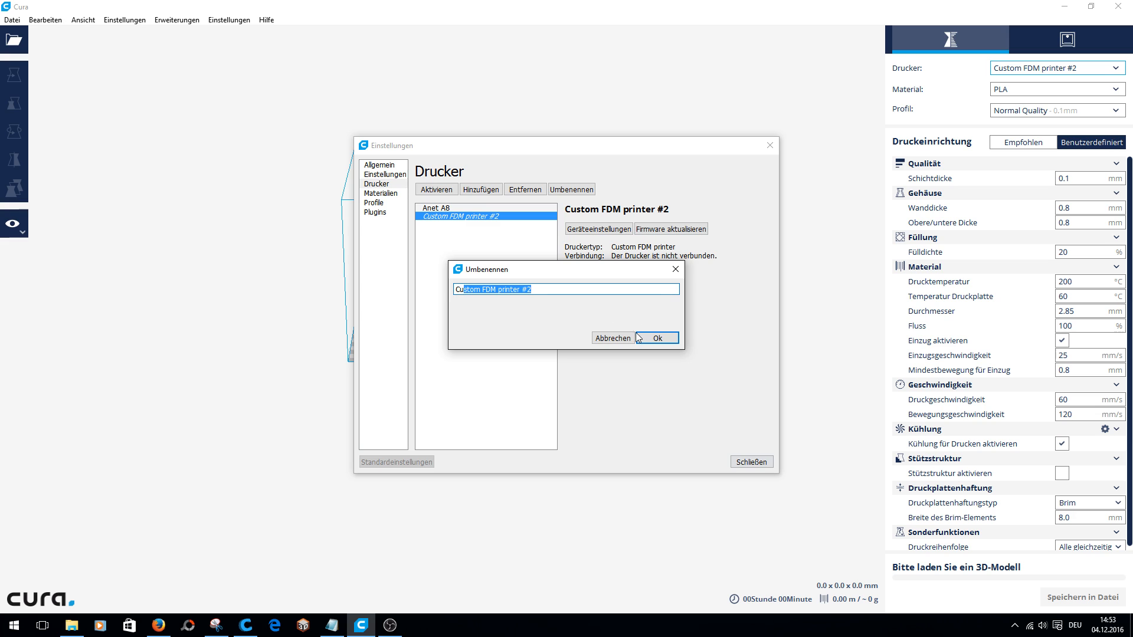
pyautogui.click(656, 338)
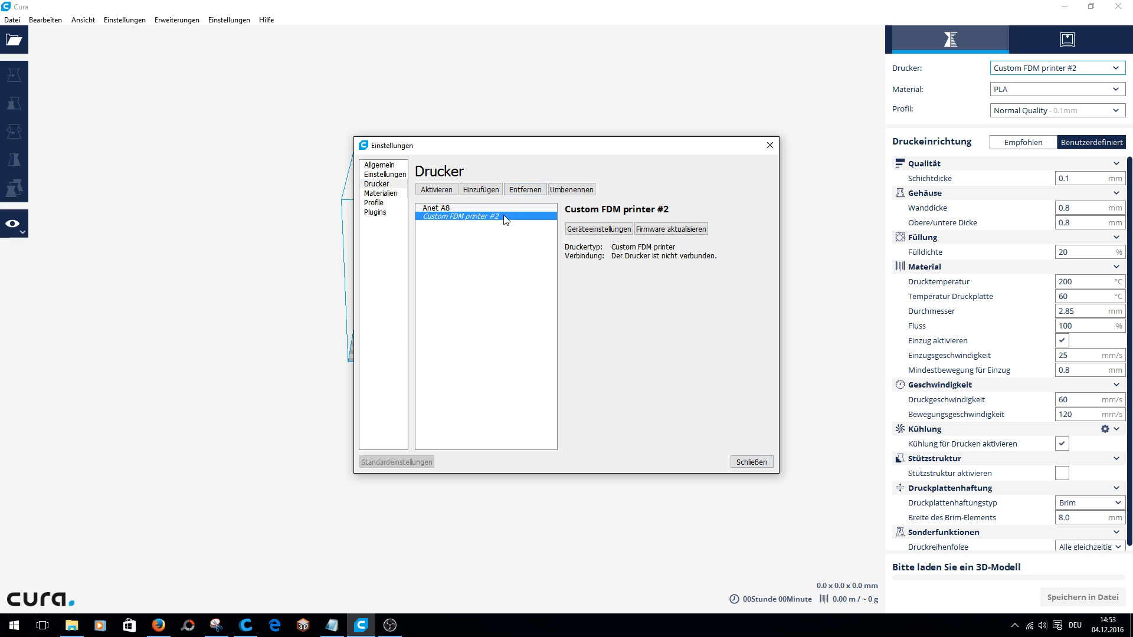
pyautogui.click(524, 189)
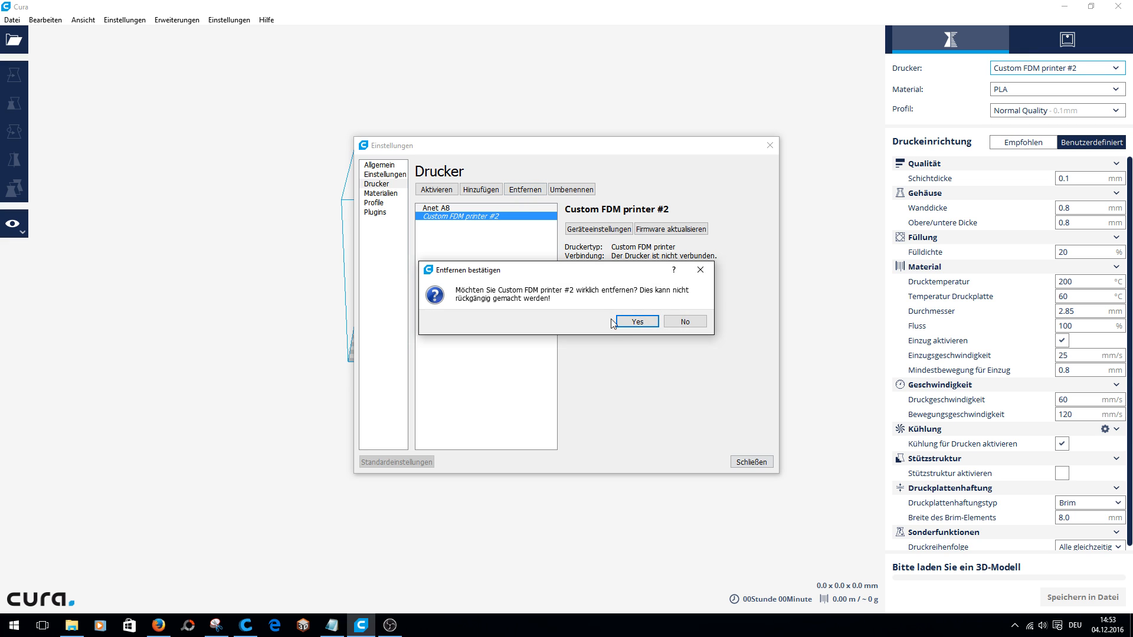
pyautogui.click(636, 321)
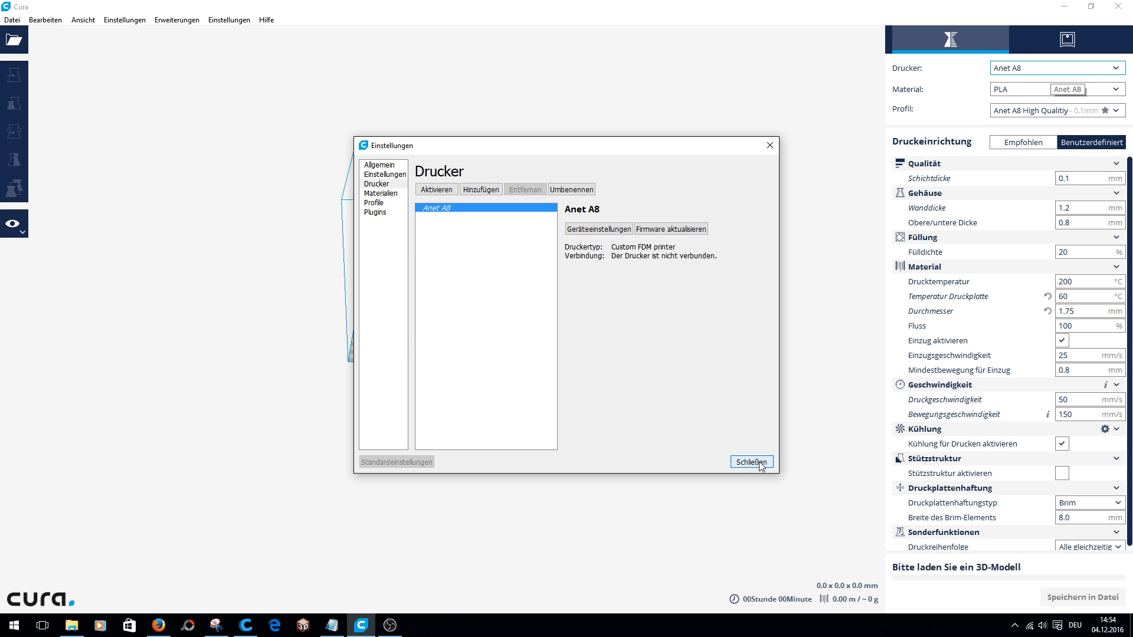
pyautogui.click(751, 462)
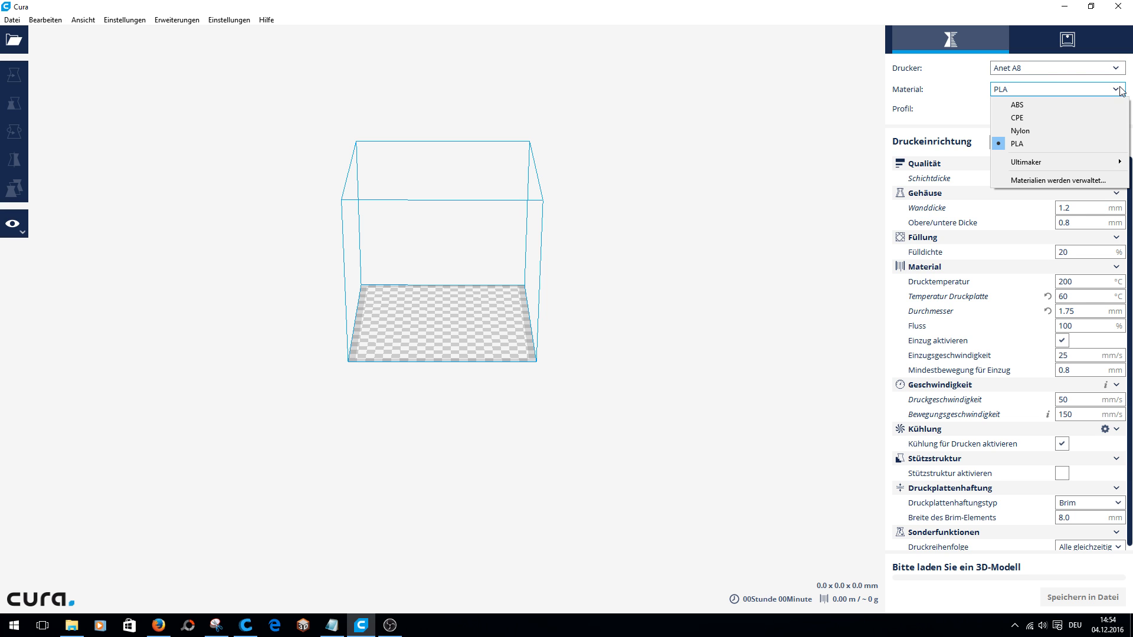
pyautogui.click(1016, 142)
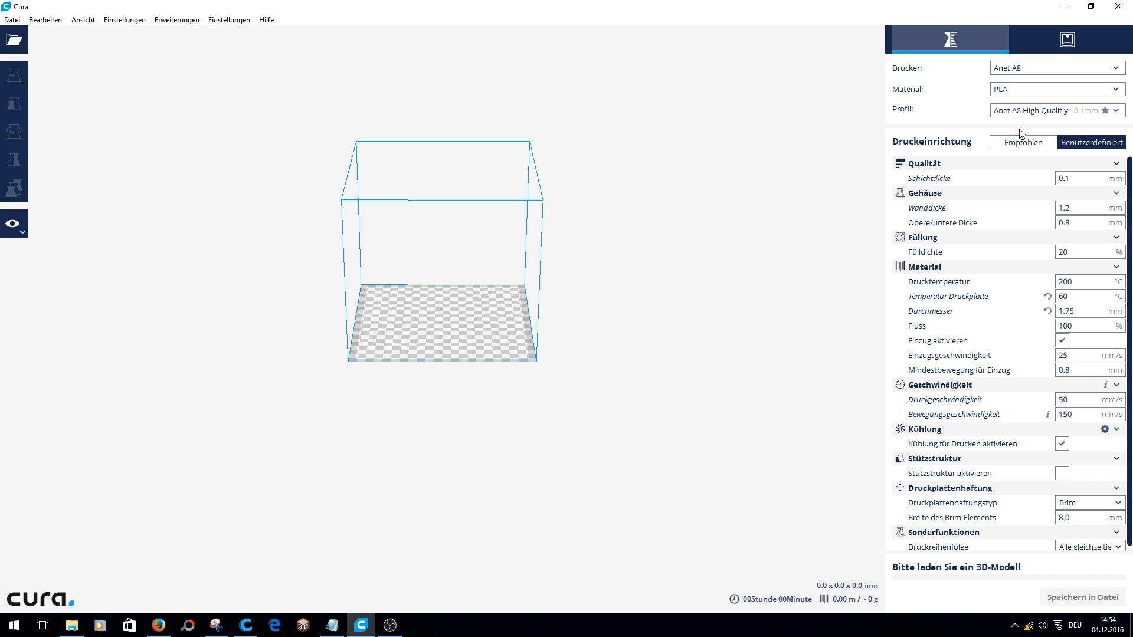
pyautogui.moveTo(1048, 114)
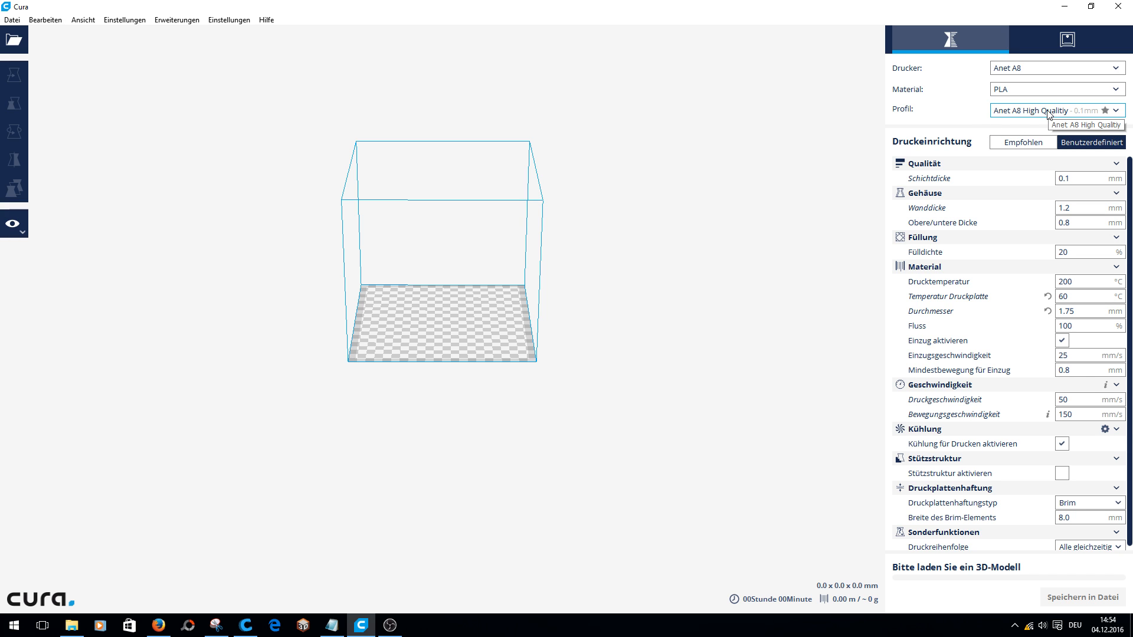
pyautogui.click(1055, 110)
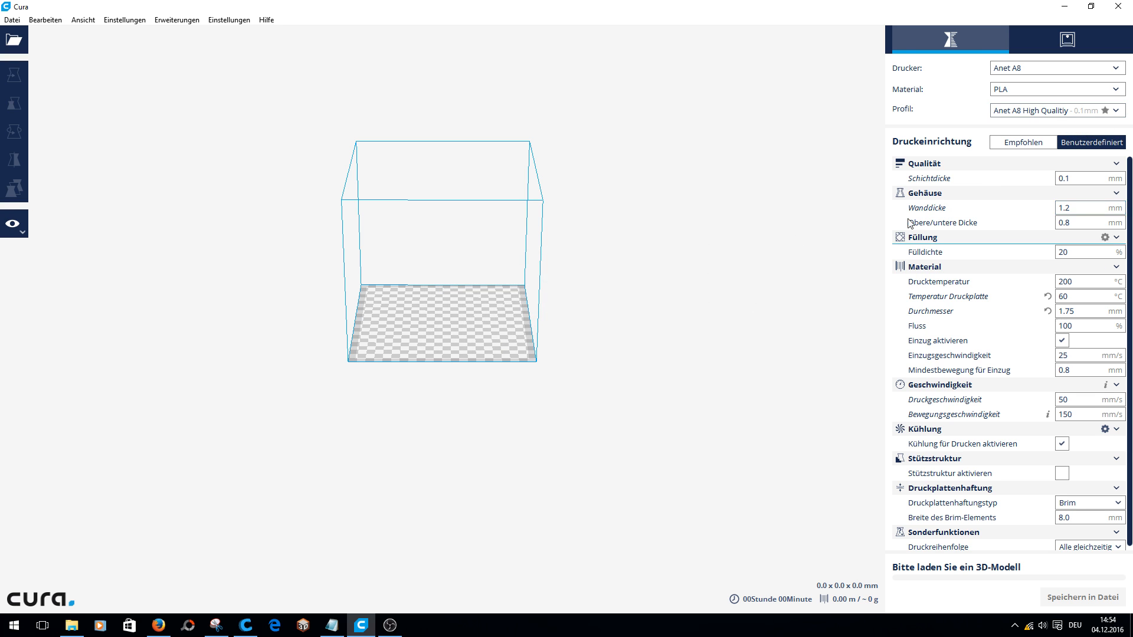
pyautogui.click(1055, 110)
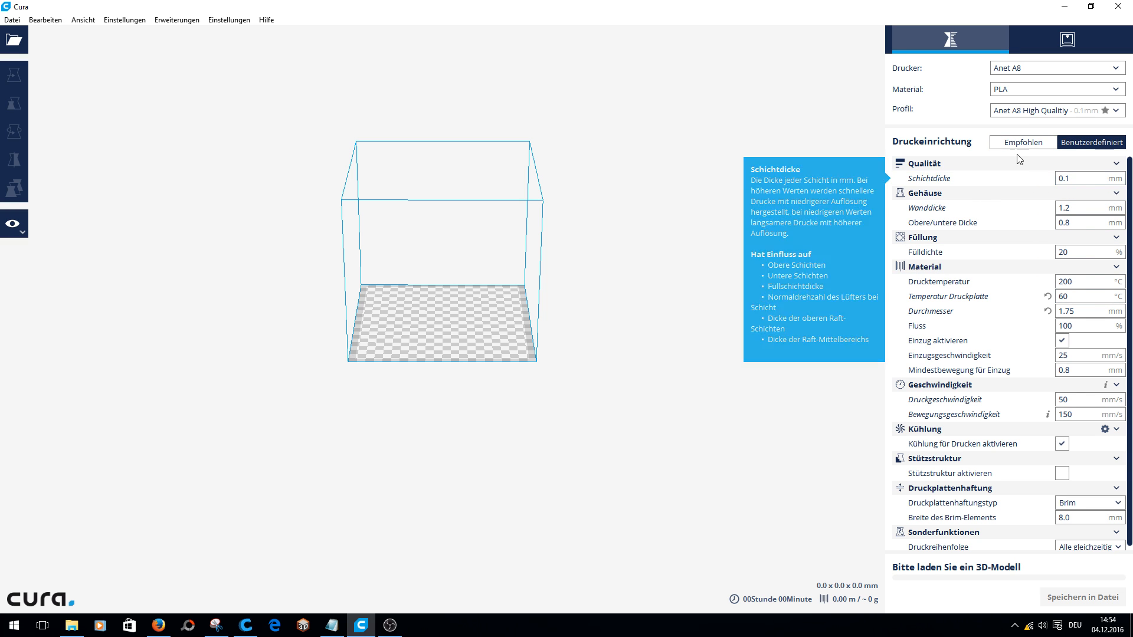
pyautogui.click(1077, 178)
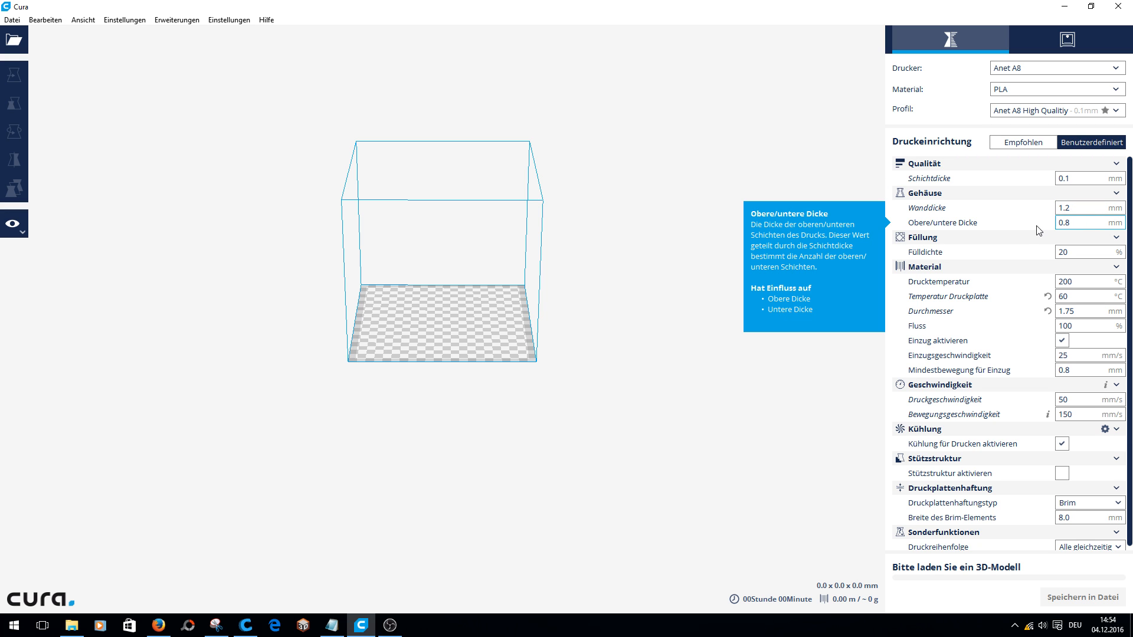
pyautogui.click(1083, 251)
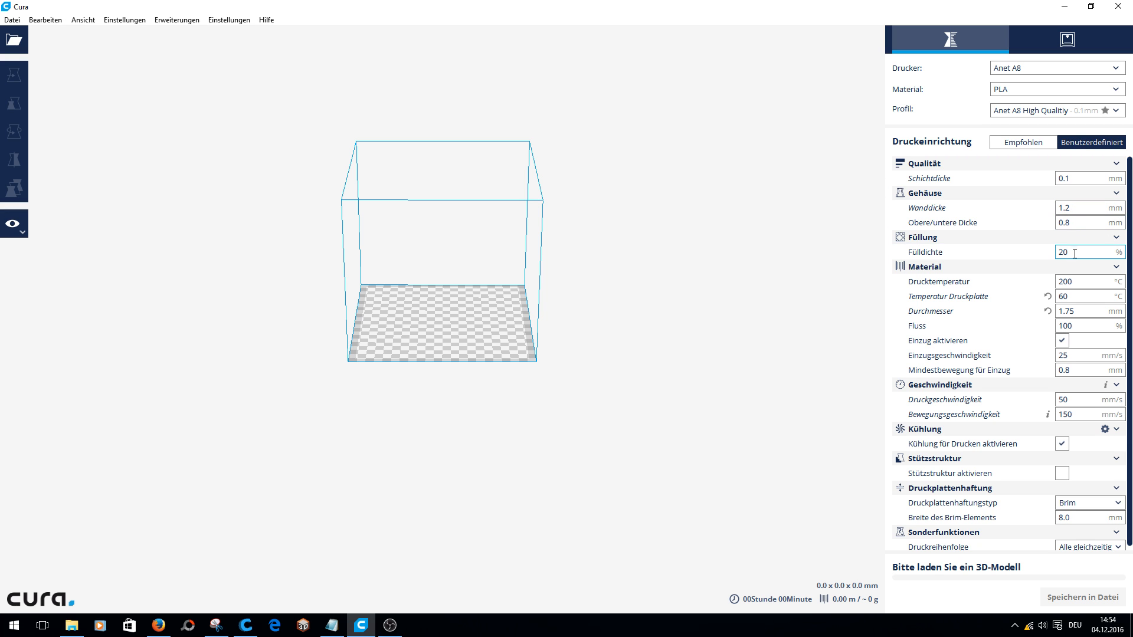
pyautogui.moveTo(1063, 253)
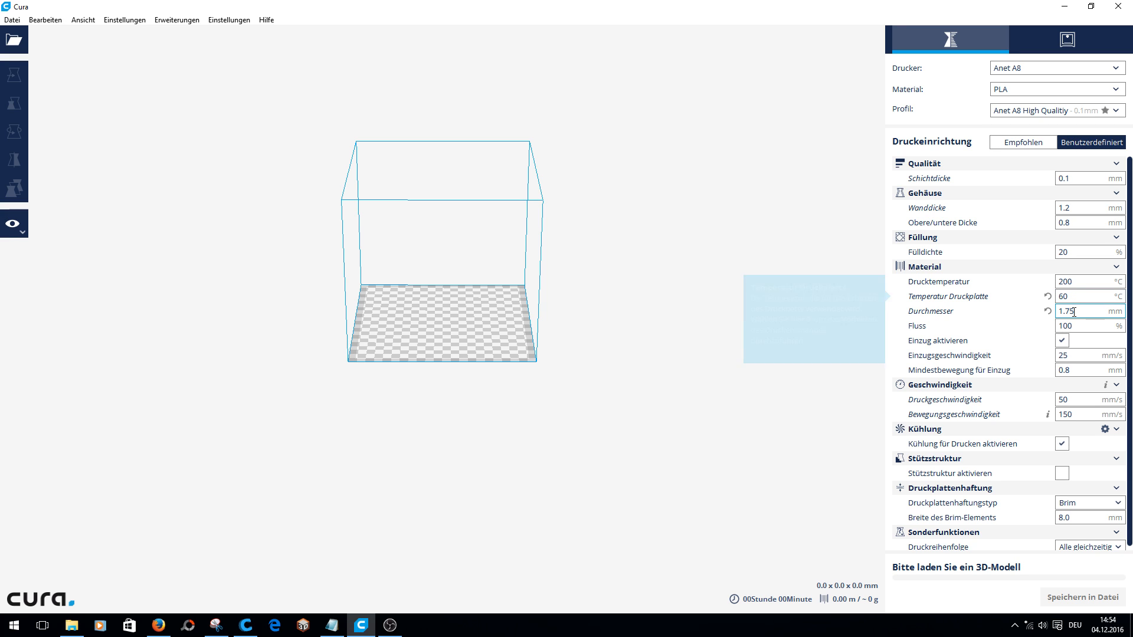
pyautogui.moveTo(1076, 310)
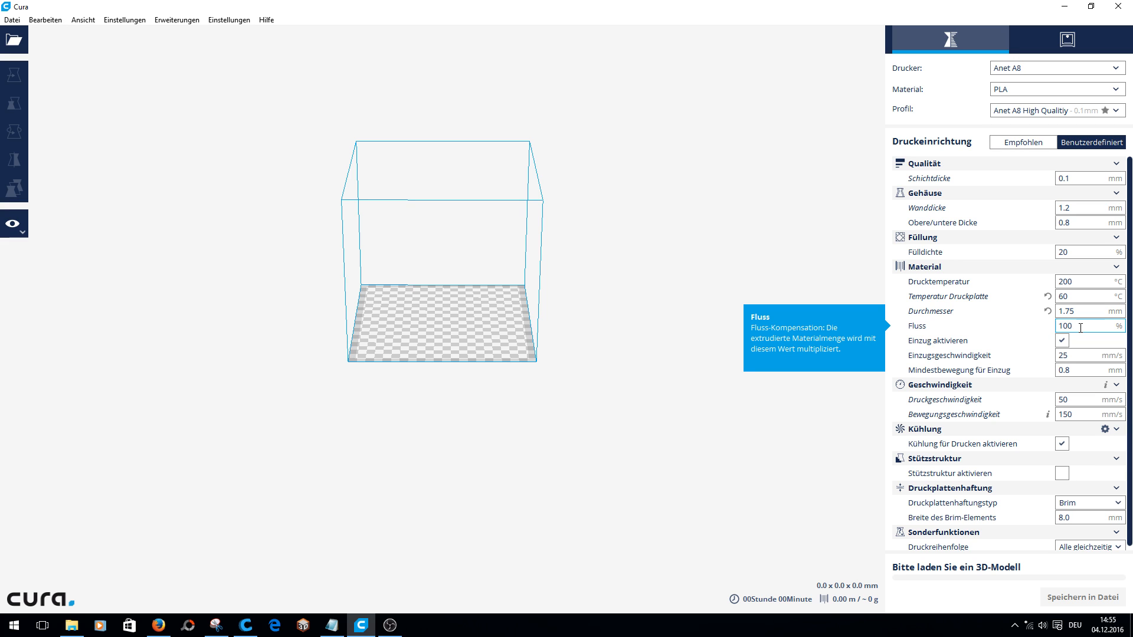
pyautogui.moveTo(1062, 340)
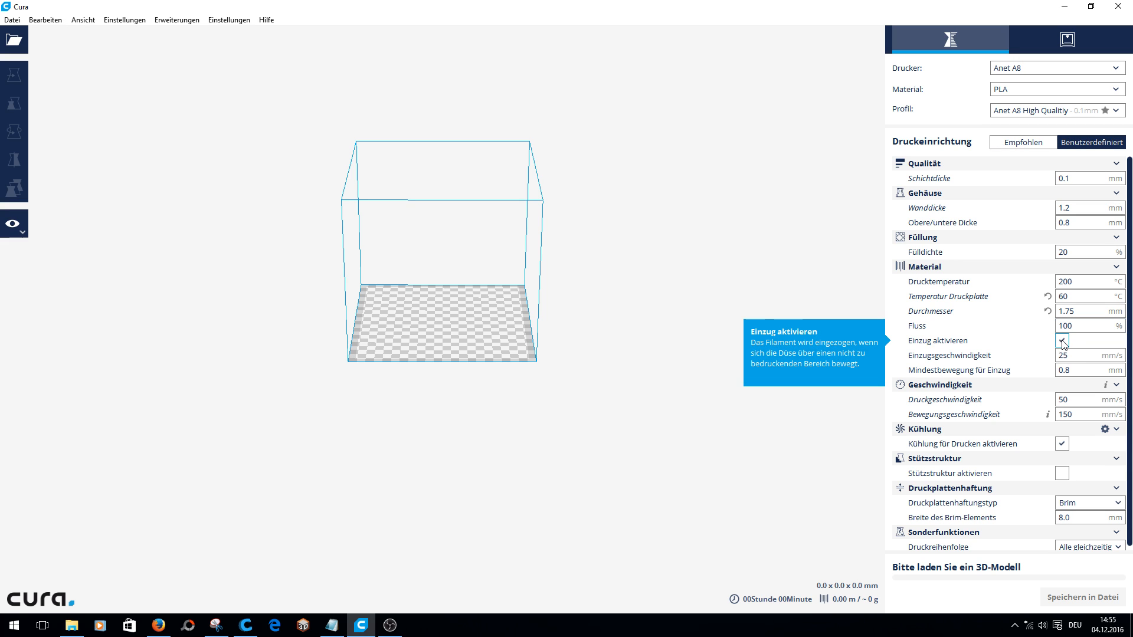
# Set Mindestbewegung für Einzug 0.8 mm, Druckgeschwindigkeit 50 mm/s and Bewegungsgeschwindigkeit 150 mm/s
pyautogui.click(1061, 340)
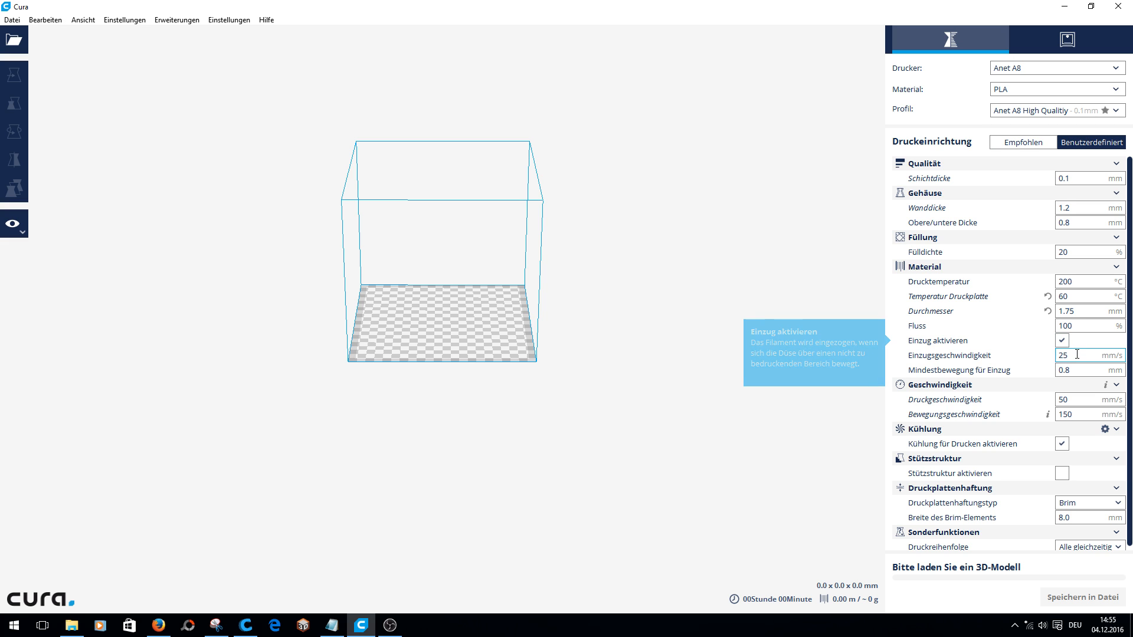
pyautogui.moveTo(1077, 355)
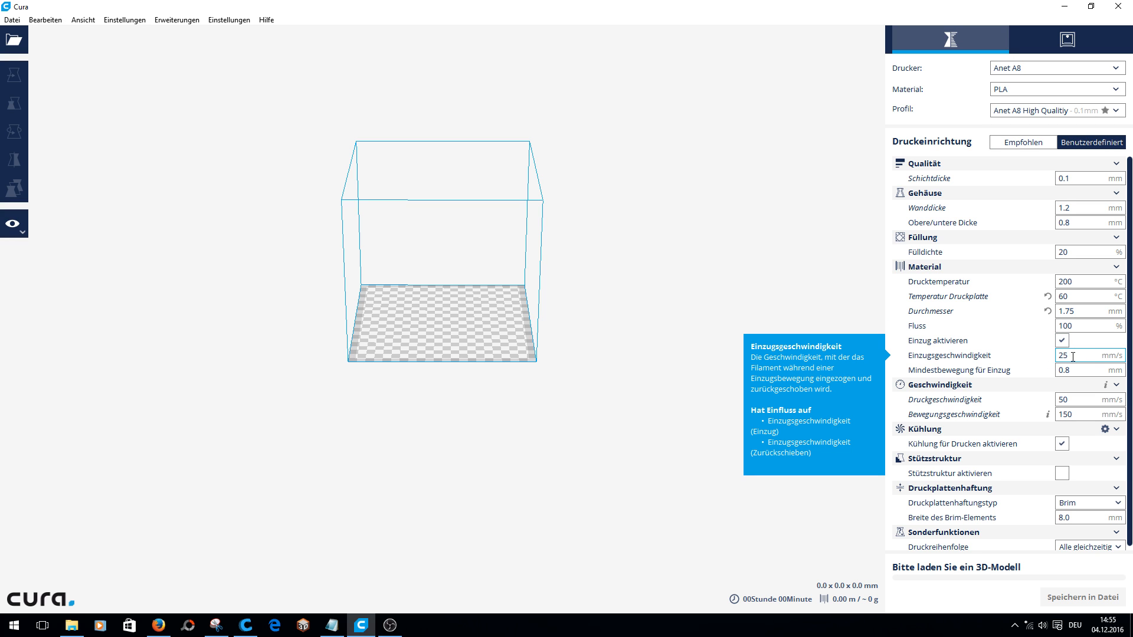
pyautogui.moveTo(1073, 369)
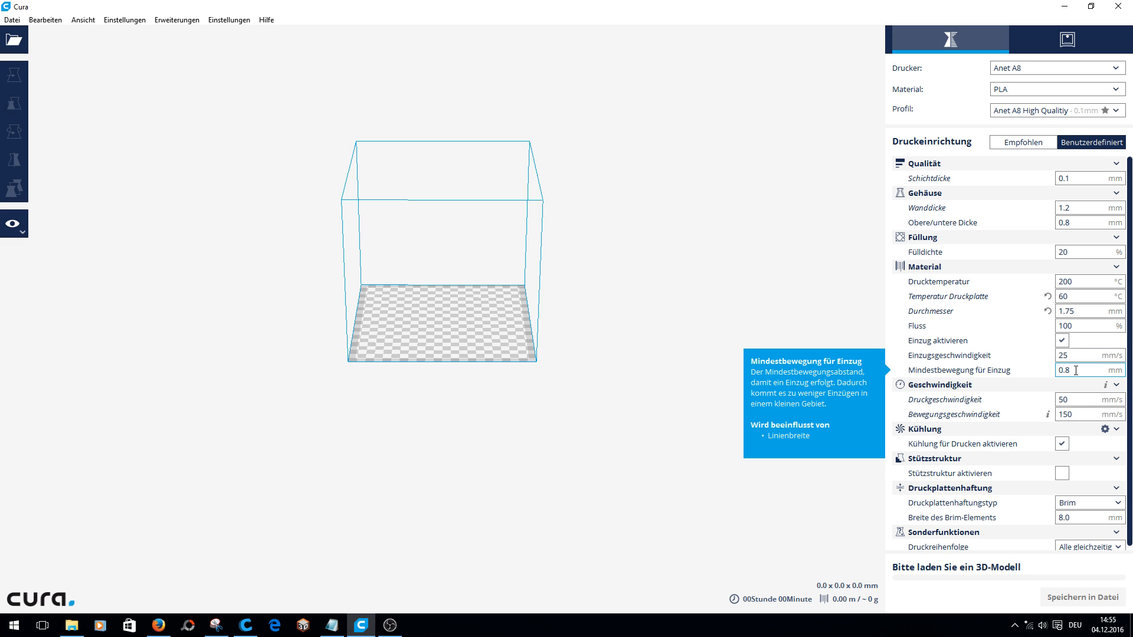
pyautogui.moveTo(1041, 369)
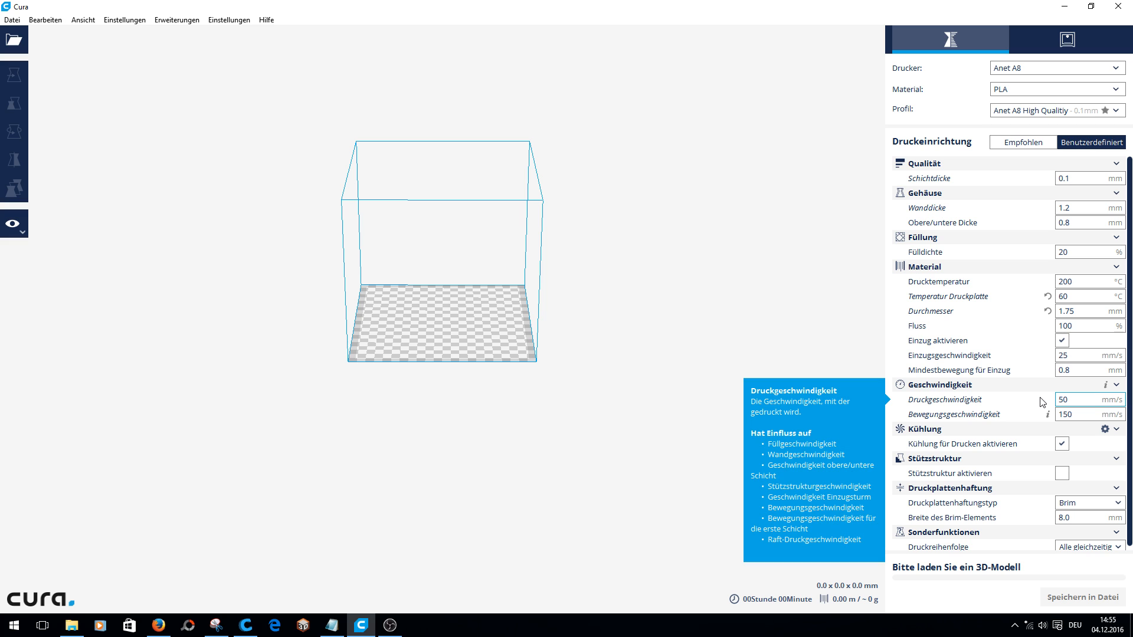
pyautogui.click(1072, 401)
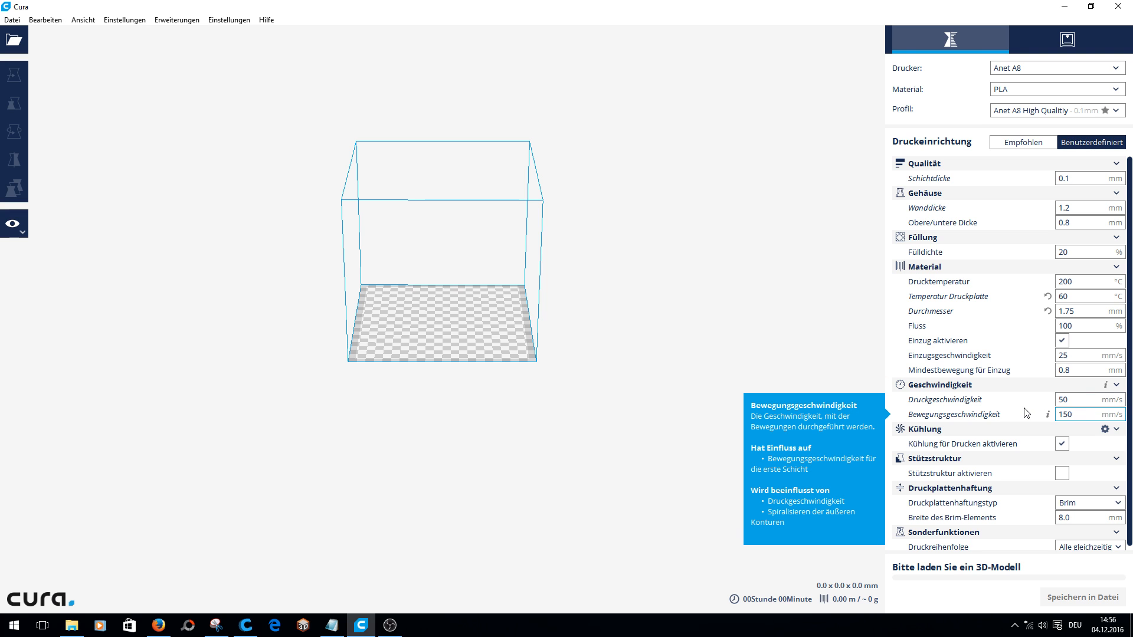
pyautogui.click(1084, 414)
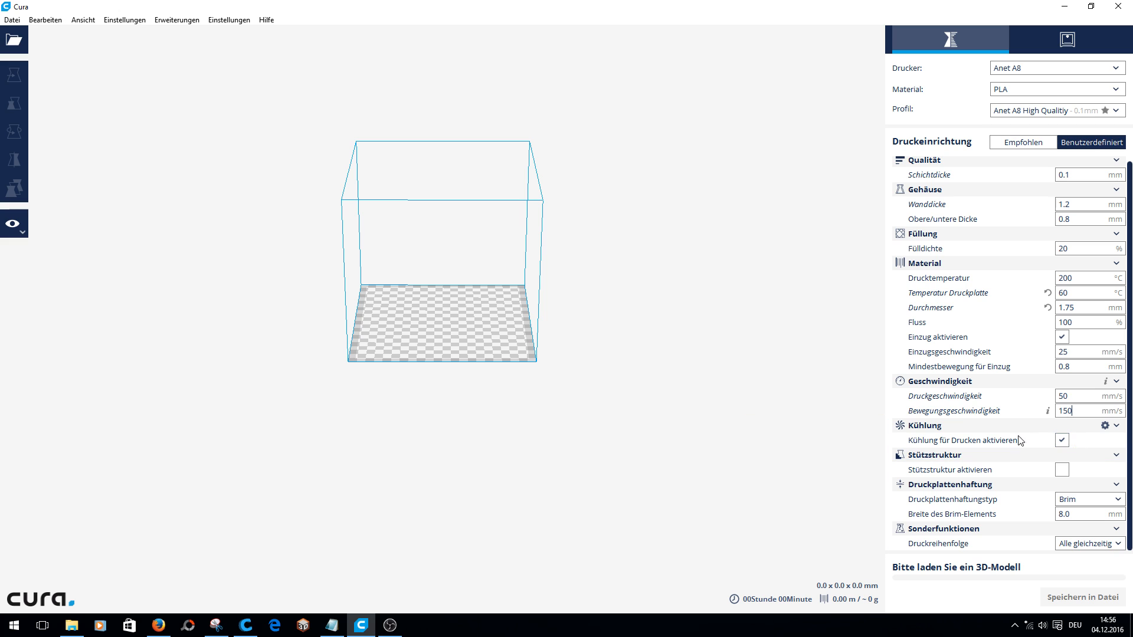
pyautogui.moveTo(961, 441)
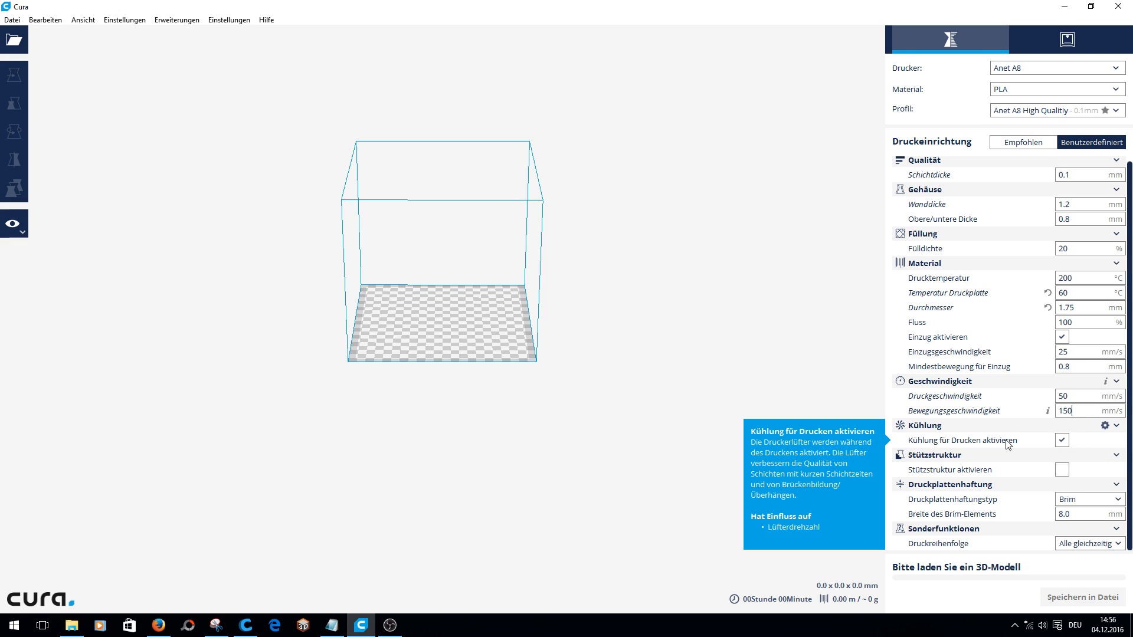
pyautogui.moveTo(1015, 476)
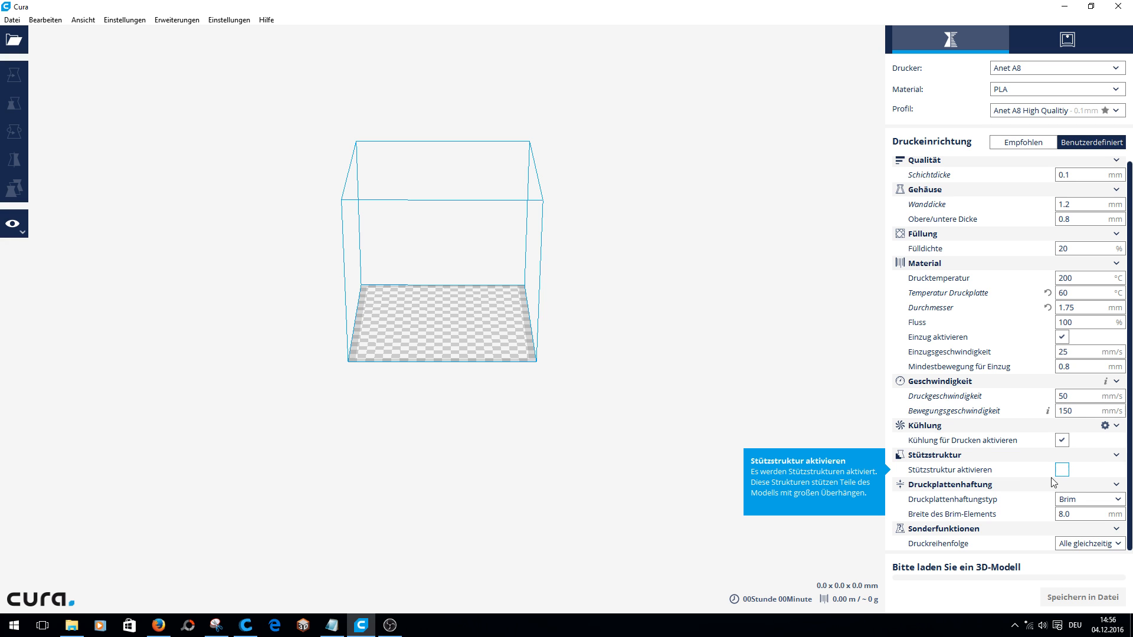
pyautogui.moveTo(1087, 498)
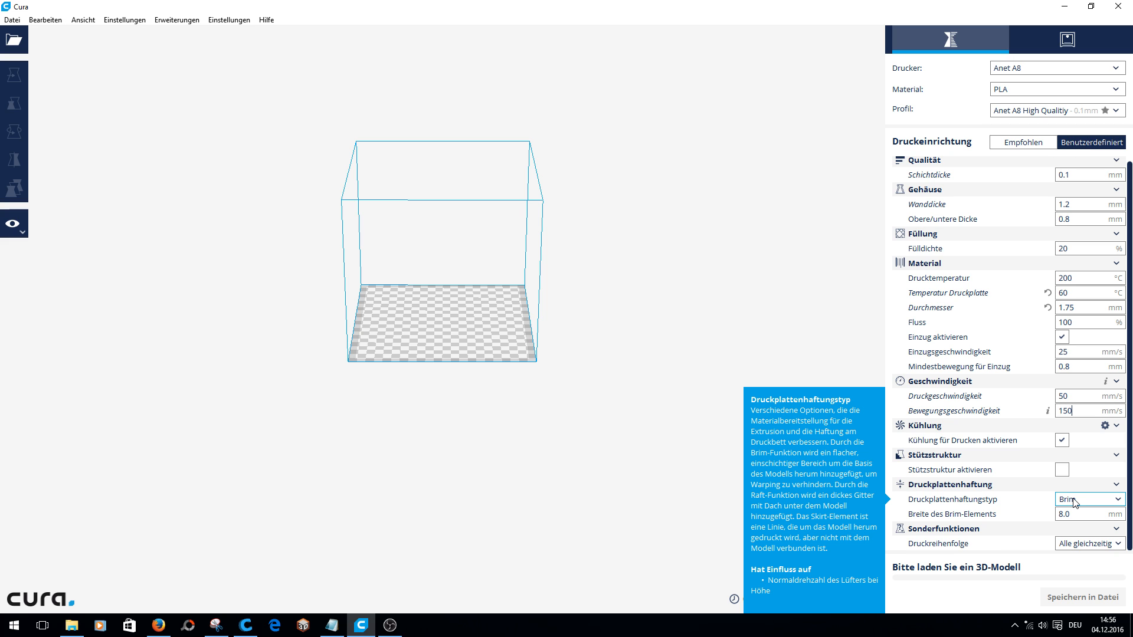
# Leave the travel speed field and scroll down past the cooling, support and Brim adhesion settings
pyautogui.click(1087, 499)
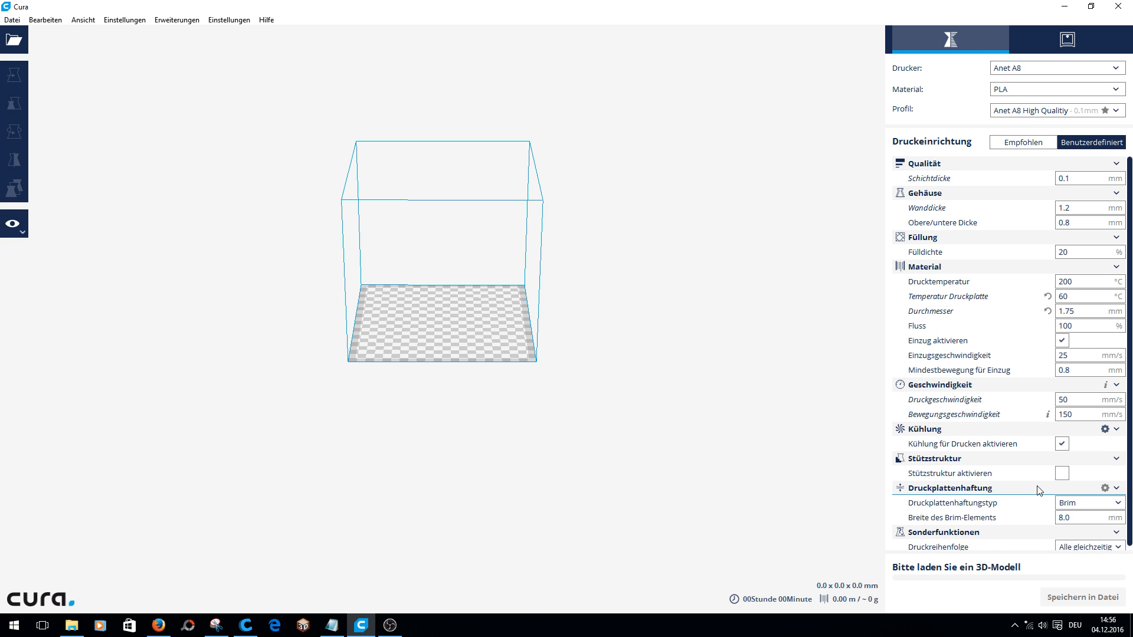
pyautogui.scroll(-3)
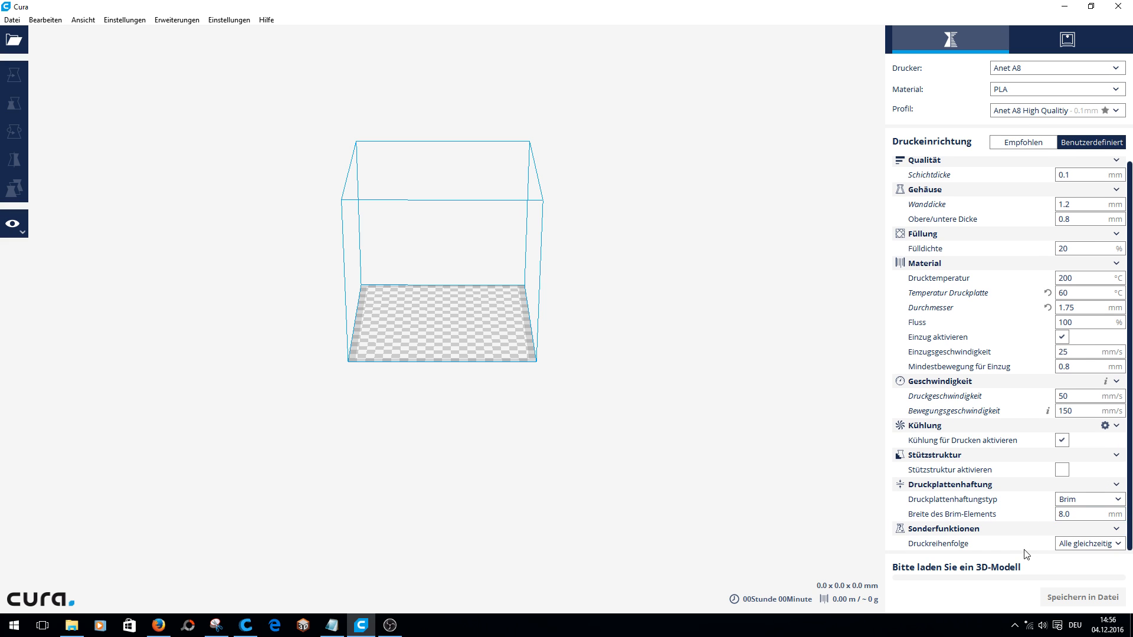
pyautogui.moveTo(1082, 543)
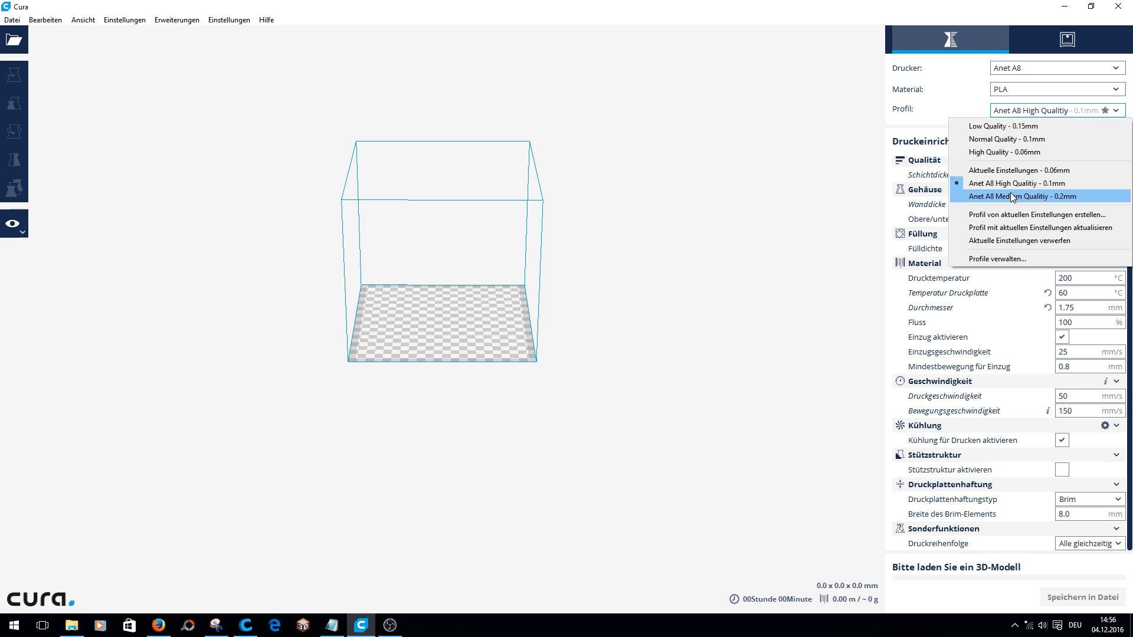
# Switch to 'Anet A8 Medium Quality - 0.2mm', keeping its own values in the Getauschte Profile dialog
pyautogui.click(1021, 196)
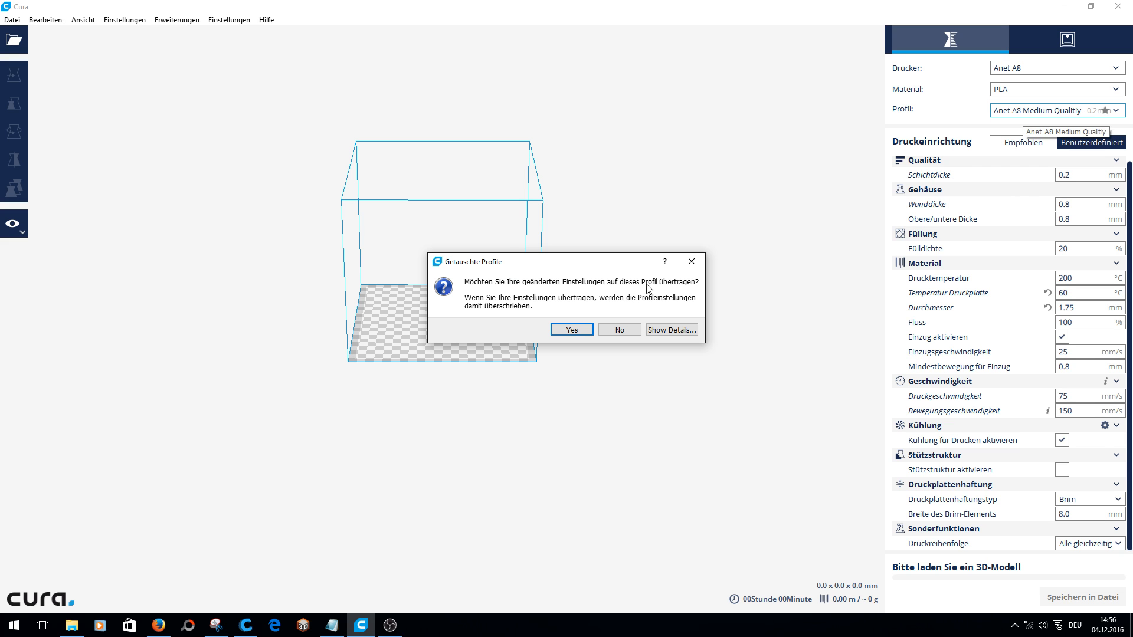
pyautogui.click(618, 329)
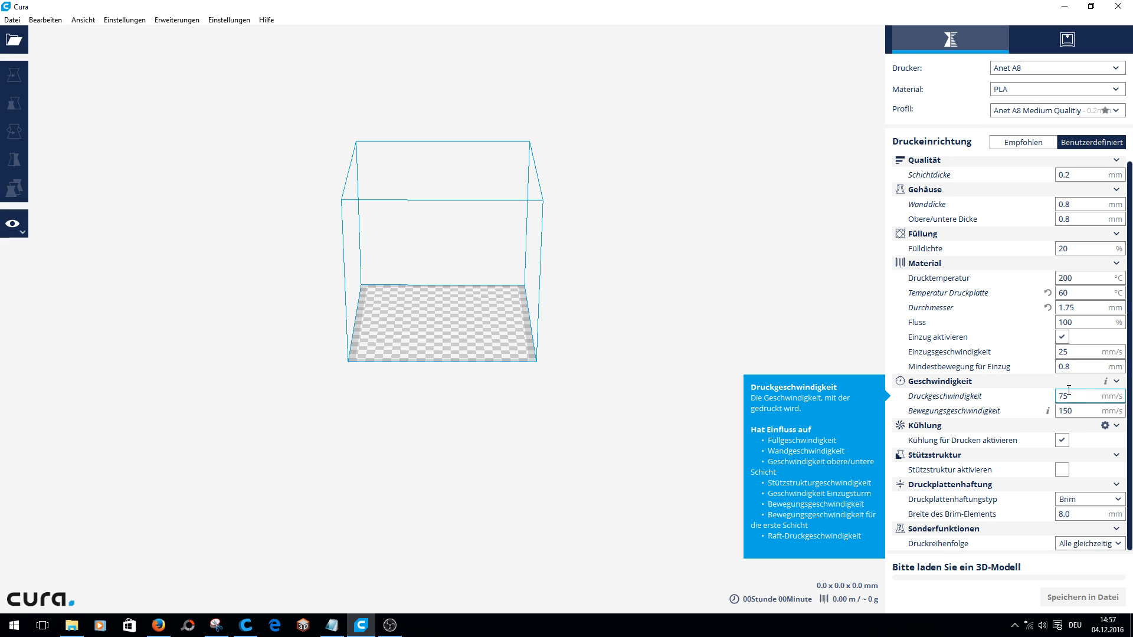
pyautogui.moveTo(976, 214)
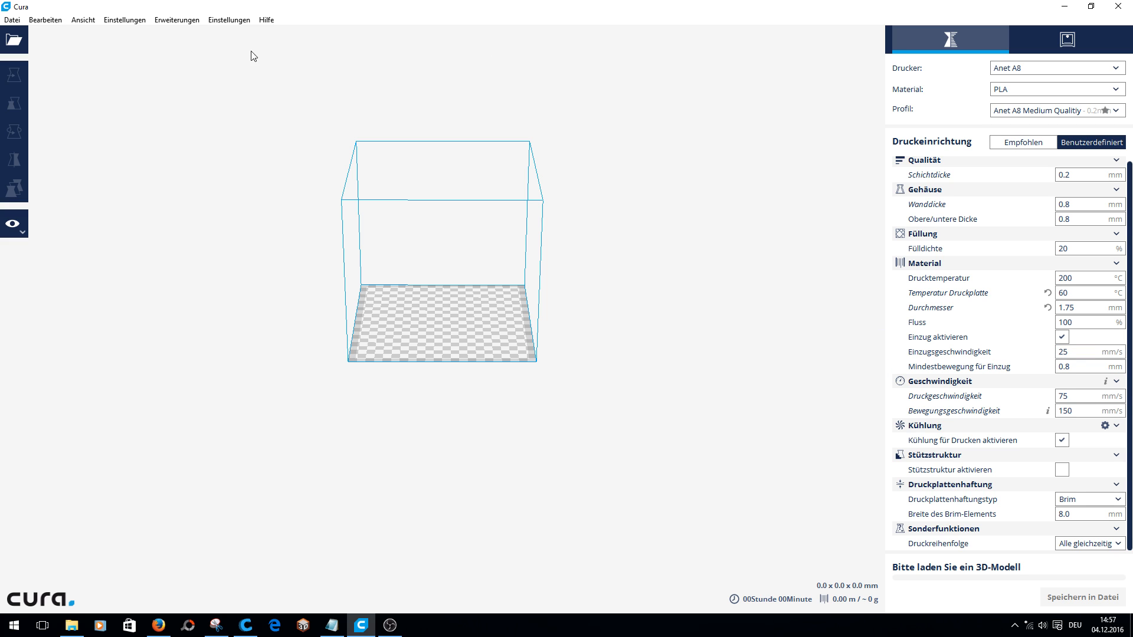
# Browse the Sichtbarkeit einstellen checklist on the Einstellungen preferences page without changes
pyautogui.click(229, 20)
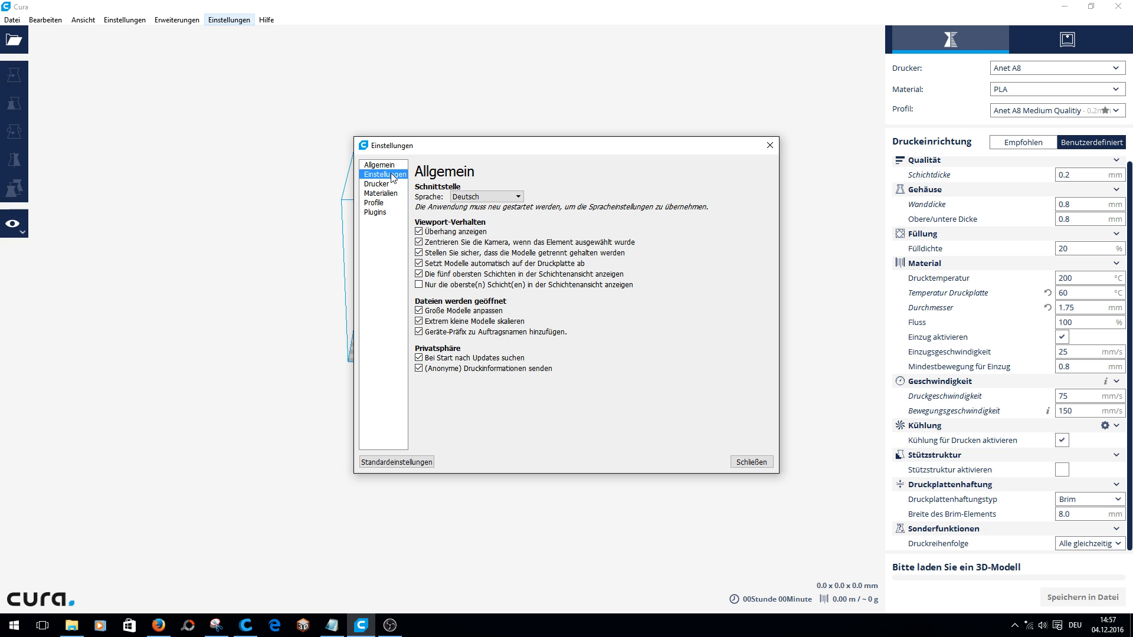
pyautogui.click(380, 175)
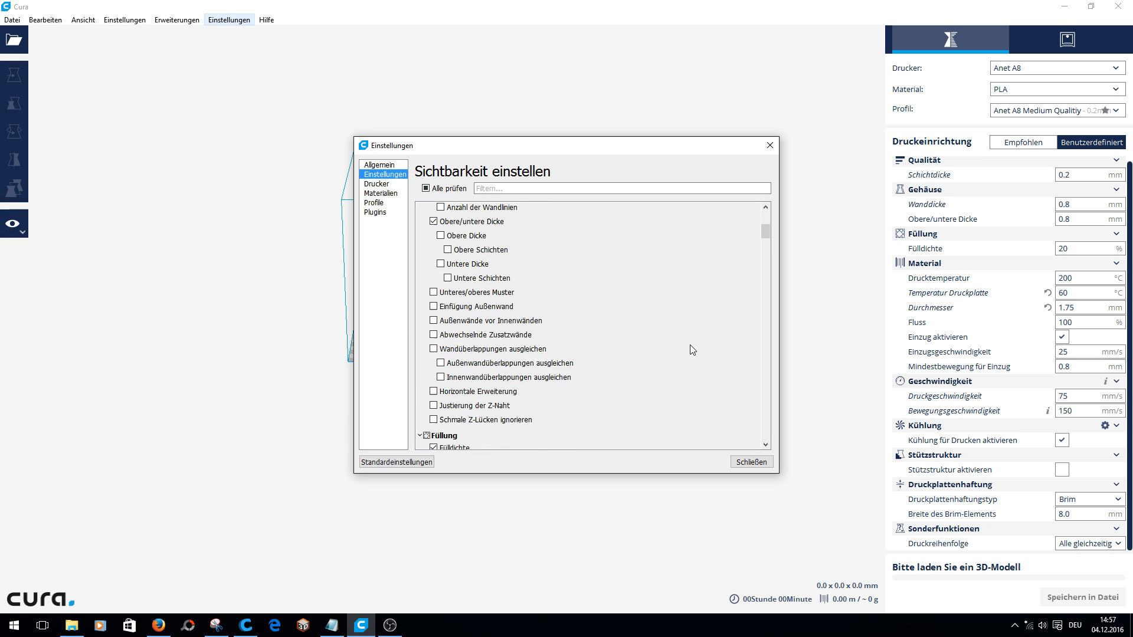
pyautogui.scroll(-3)
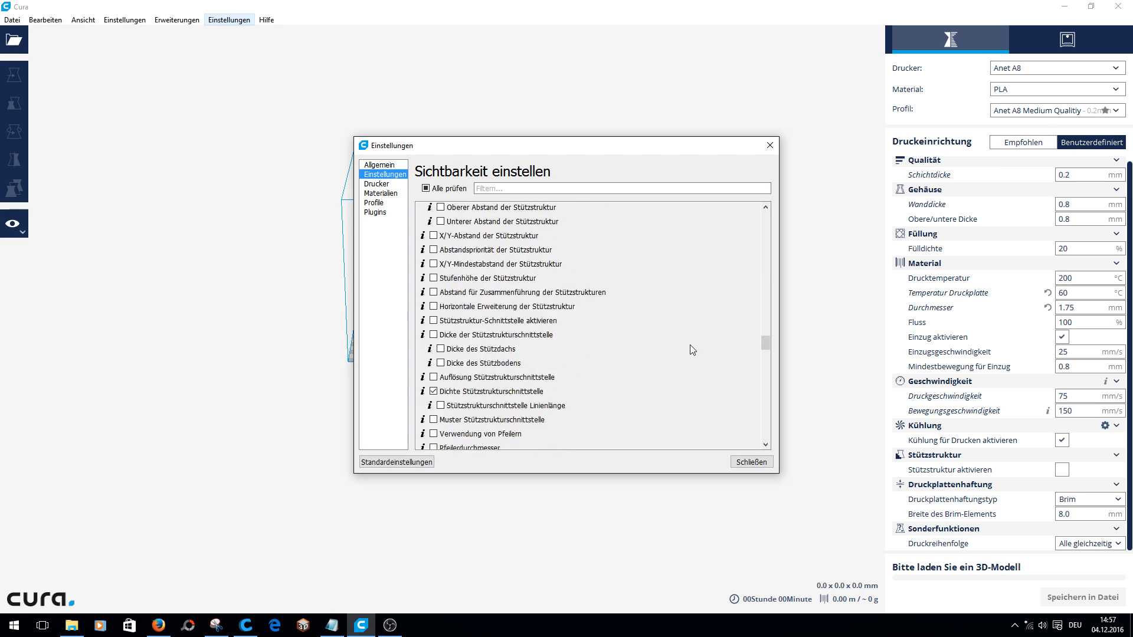
pyautogui.scroll(-3)
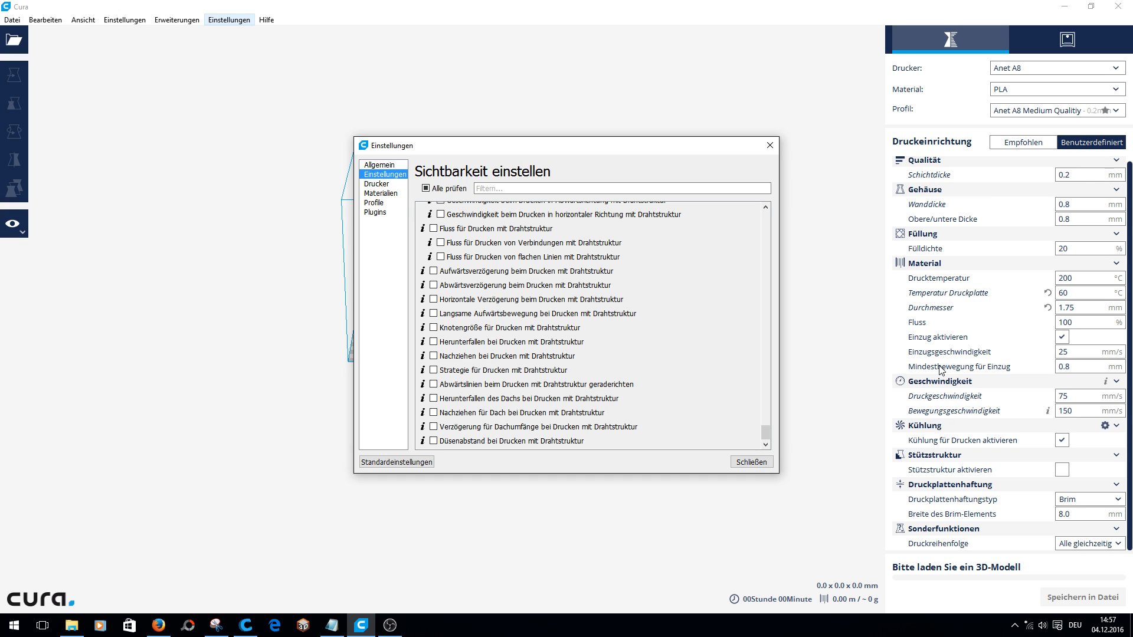
pyautogui.moveTo(482, 403)
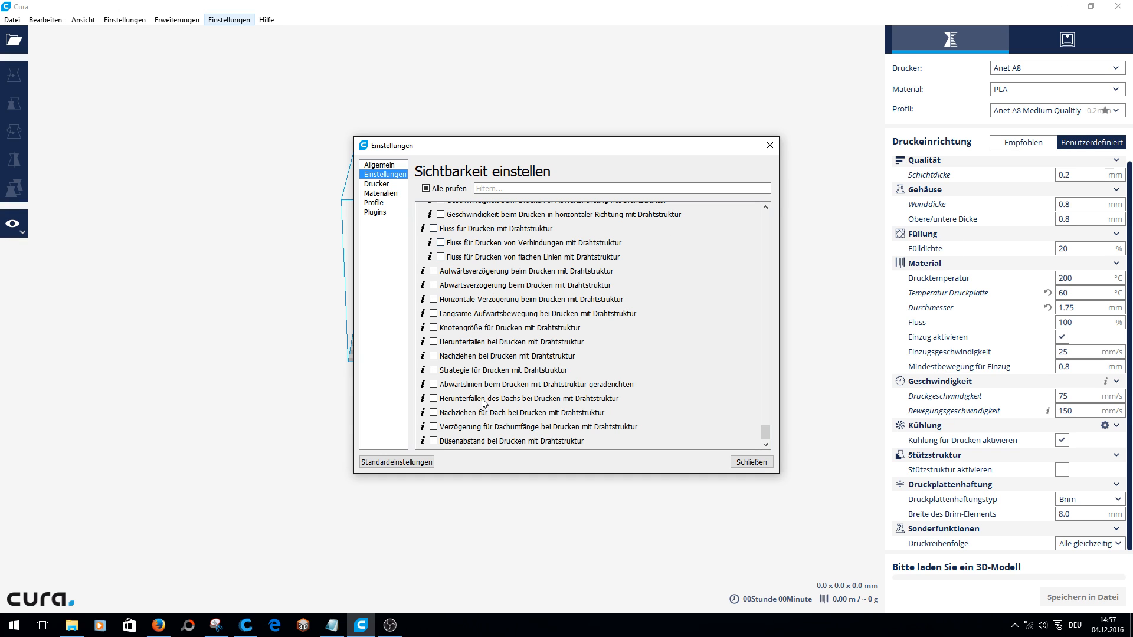
pyautogui.moveTo(710, 271)
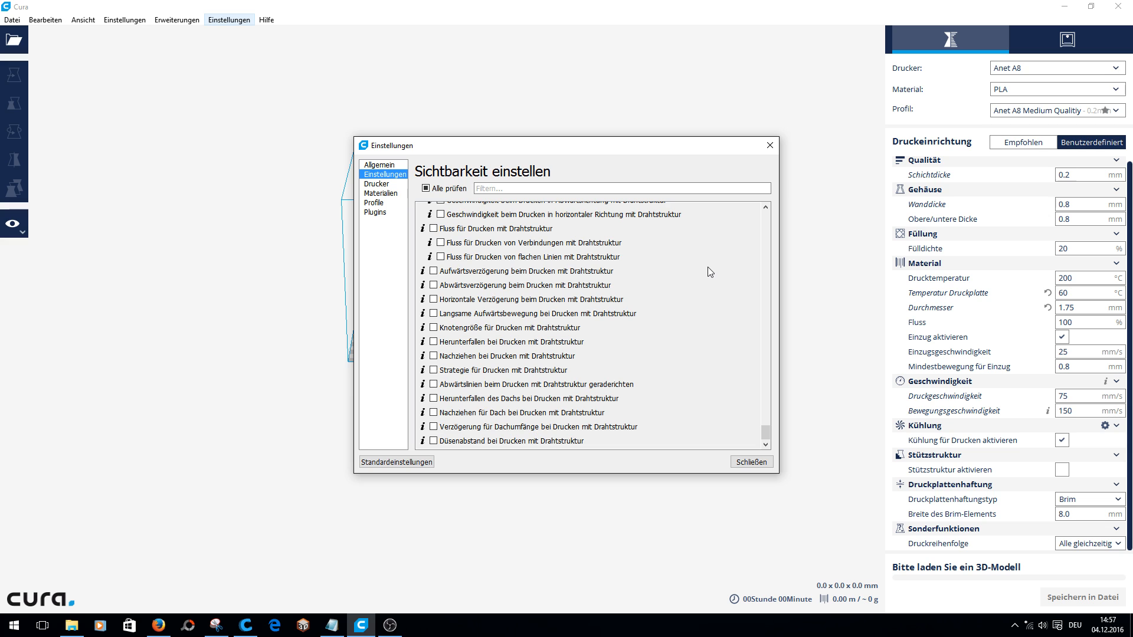
pyautogui.scroll(-3)
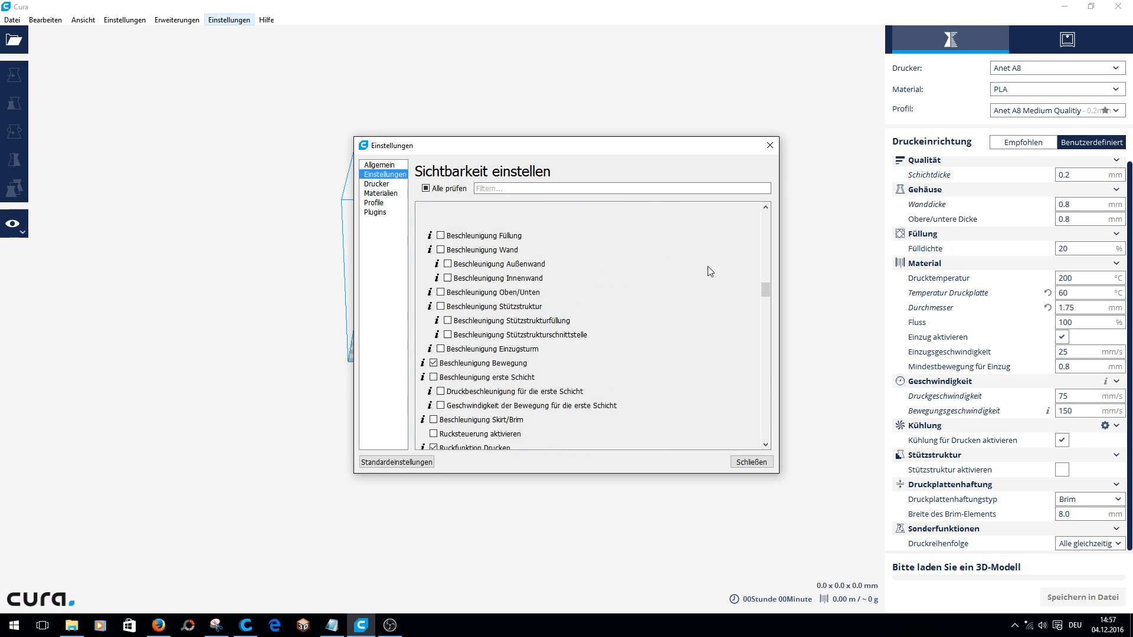
pyautogui.scroll(-3)
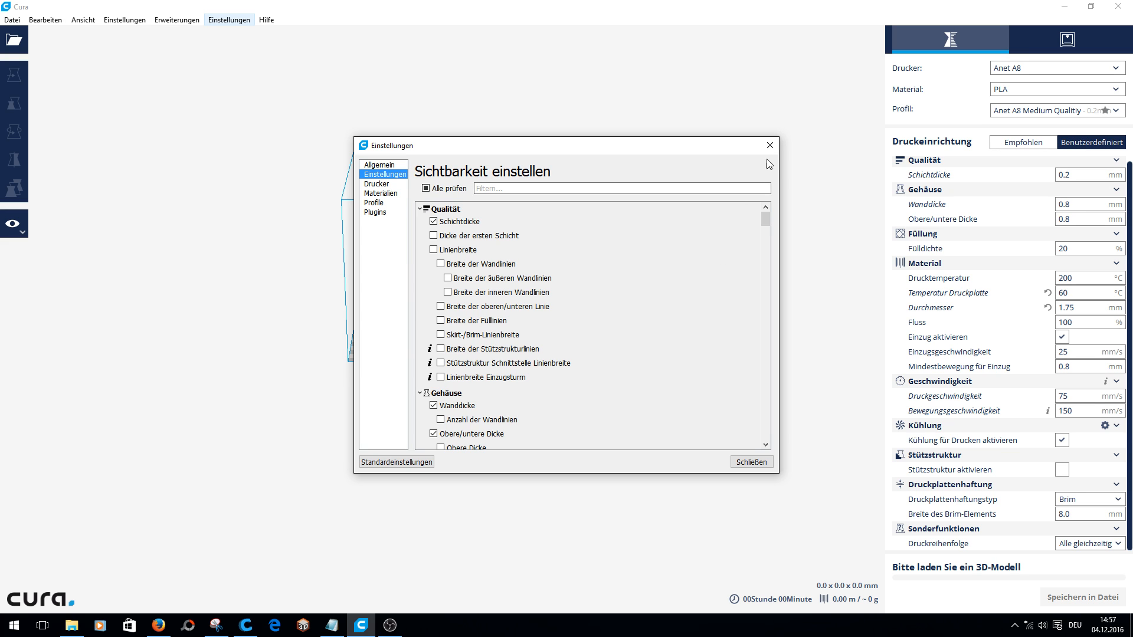
# Open the Anet A8 Geräteeinstellungen via Drucker verwalten, showing its 220 × 220 × 200 mm volume and G-code
pyautogui.click(1055, 67)
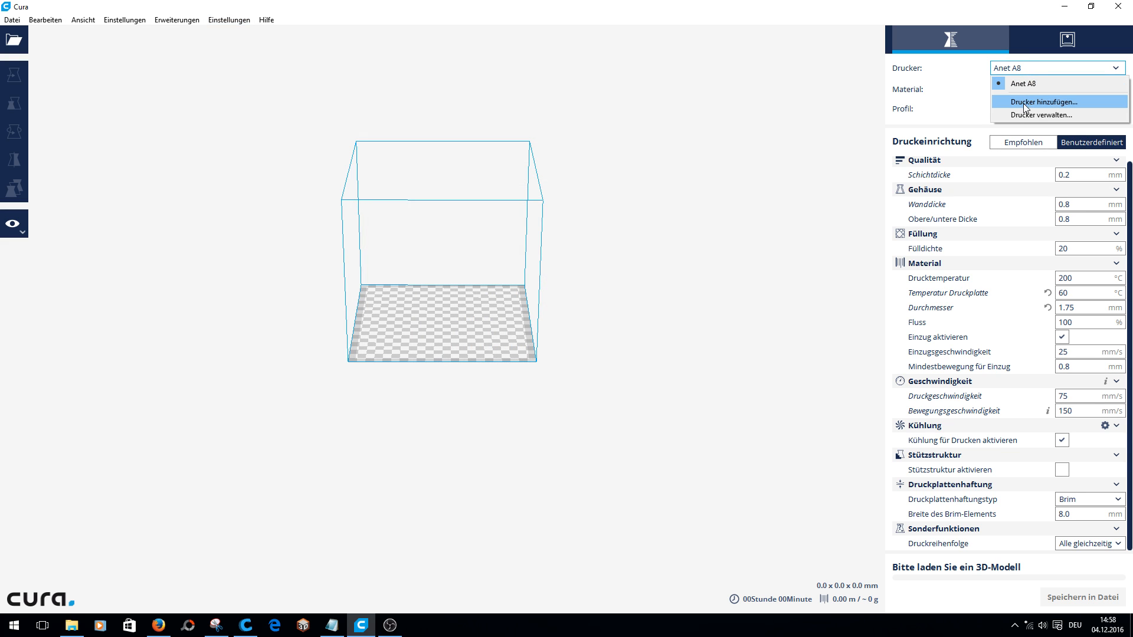
pyautogui.click(1041, 115)
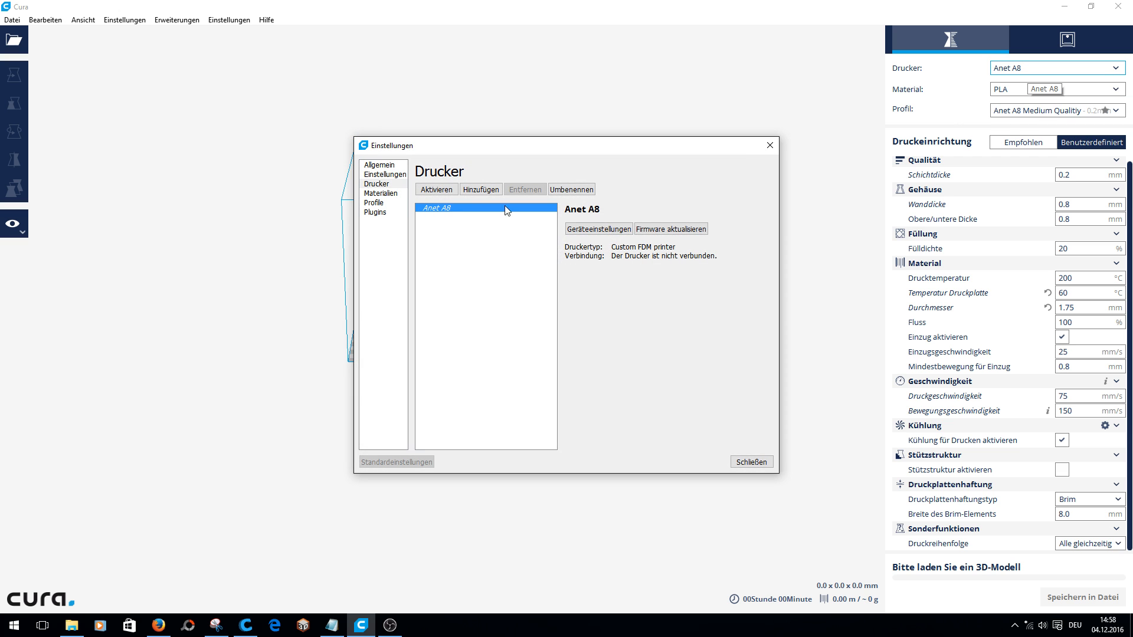
pyautogui.click(598, 229)
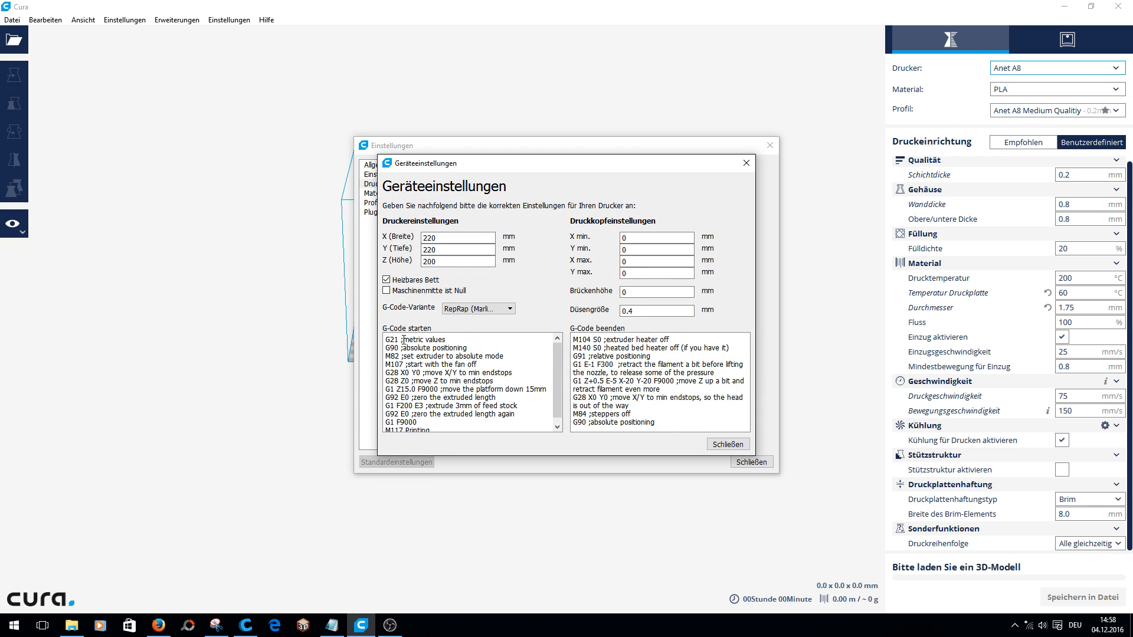